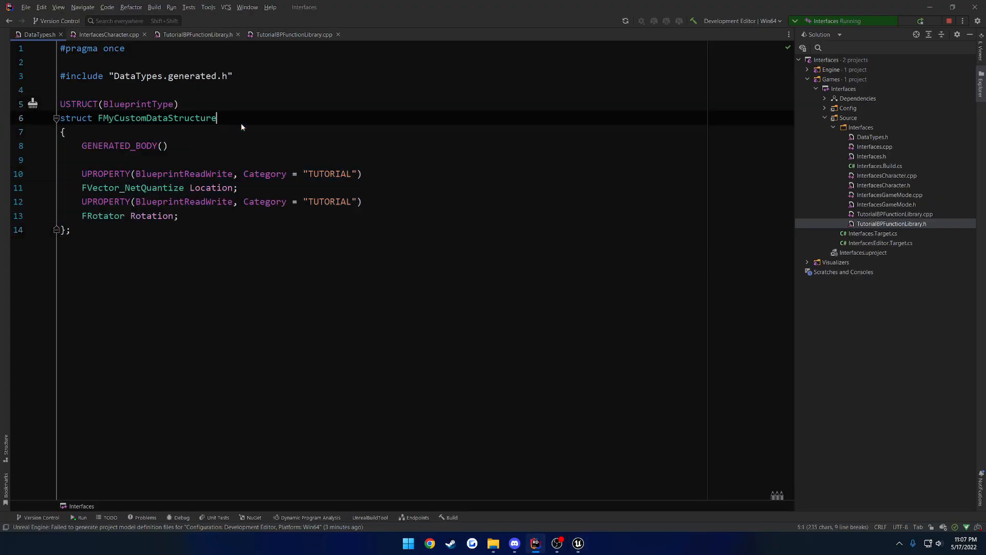
Review FMyCustomDataStructure in DataTypes.h, then switch to InterfacesCharacter.cpp.
double_click(156, 117)
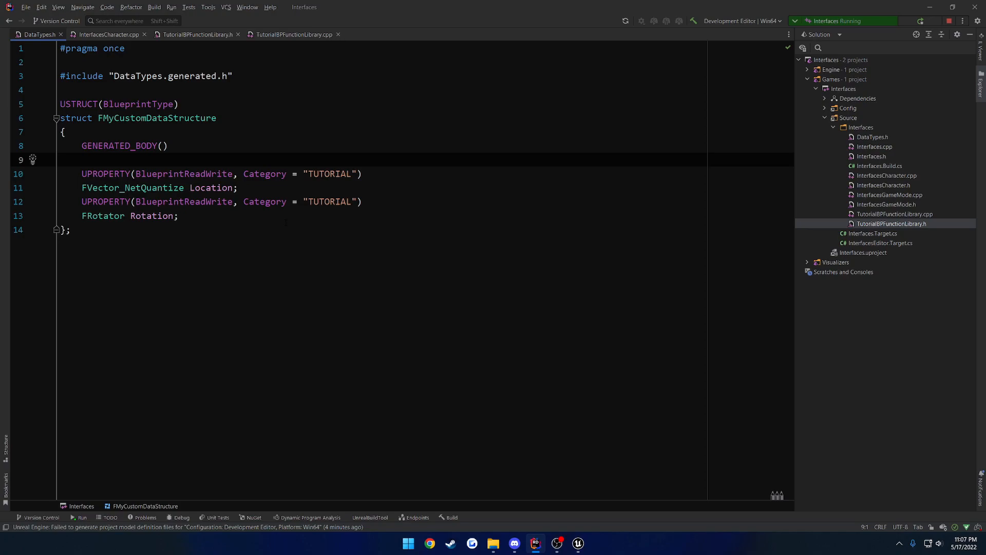
left_click(108, 33)
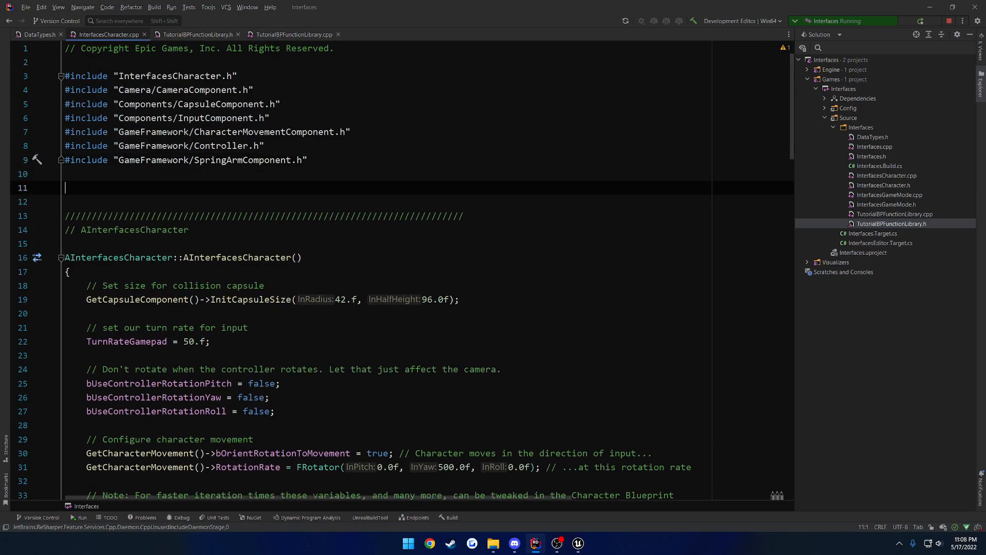
Include DataTypes.h and declare FMyCustomDataStructure DataStructure; inside TouchStarted.
type("#include \"DataTypes.h")
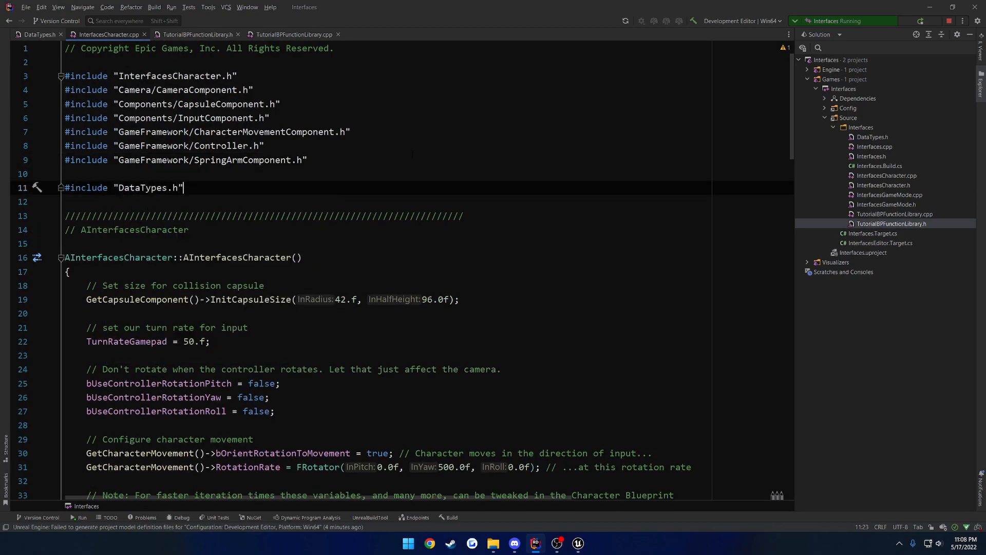
scroll("down", 3)
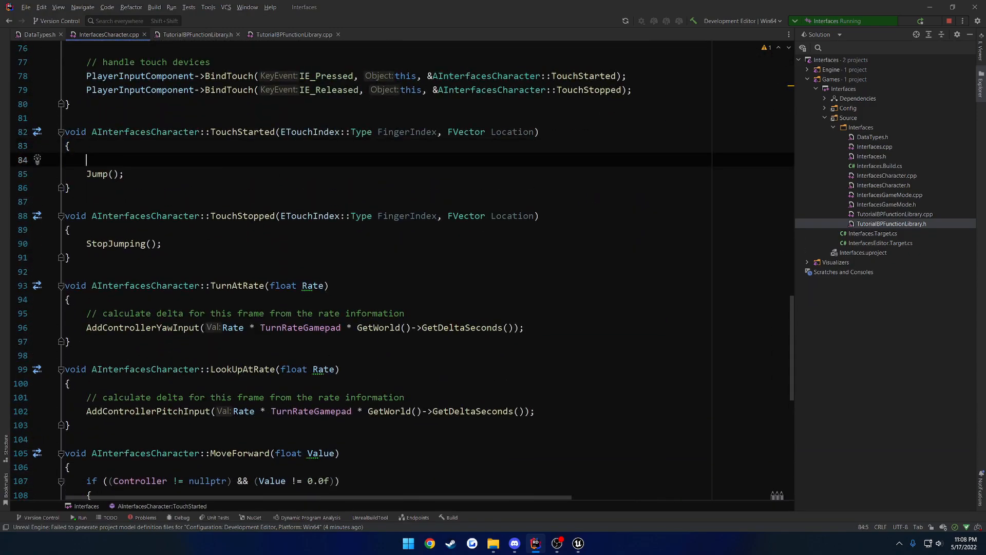
type("FMyCustomDataStructure")
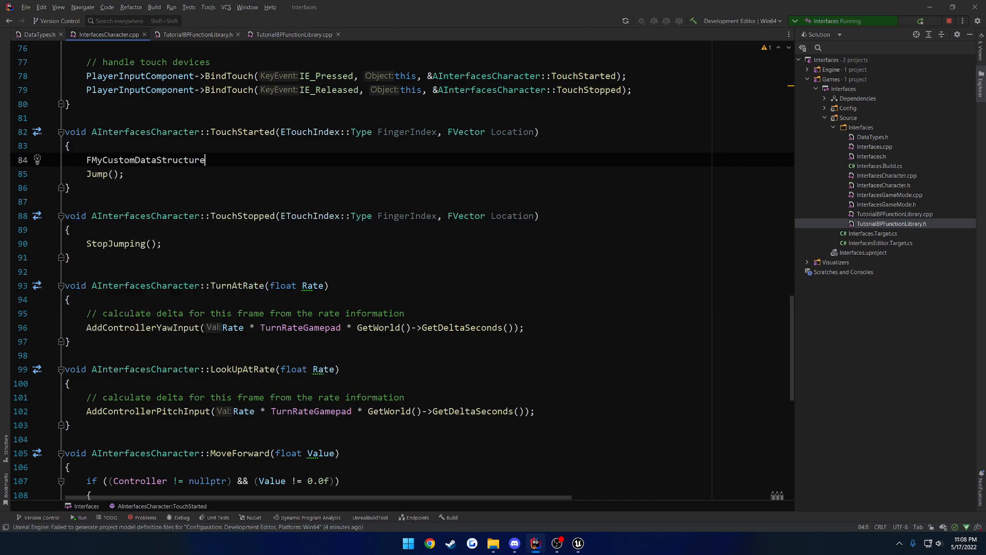
type("Data")
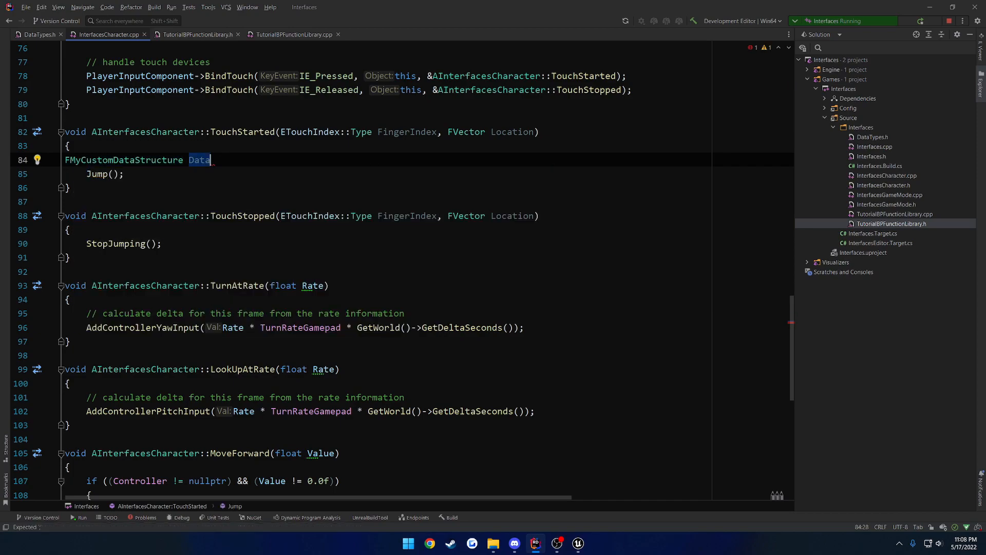
type("Structure;")
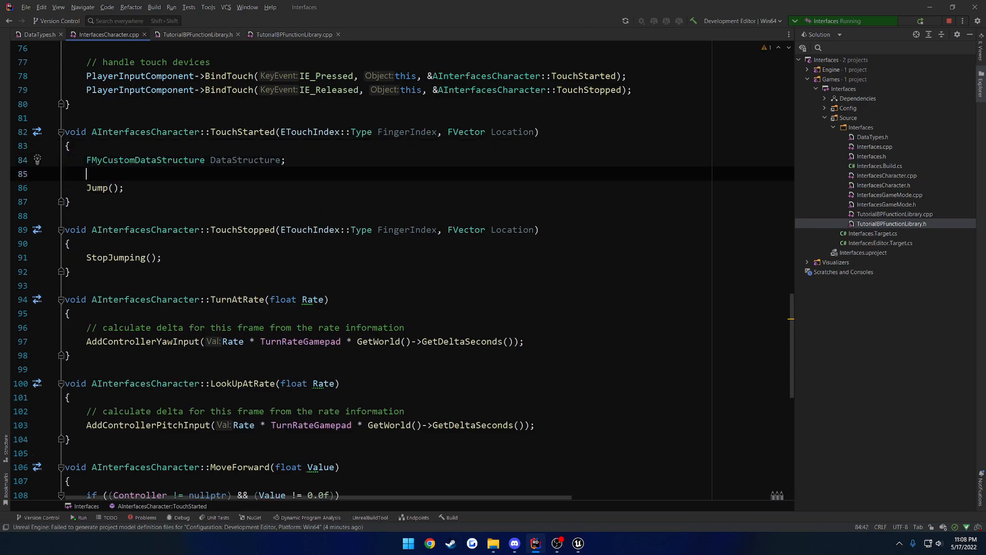
Add FTransform MyConvertedTransform = DataStructure;, which Rider flags as a conversion error.
type("F")
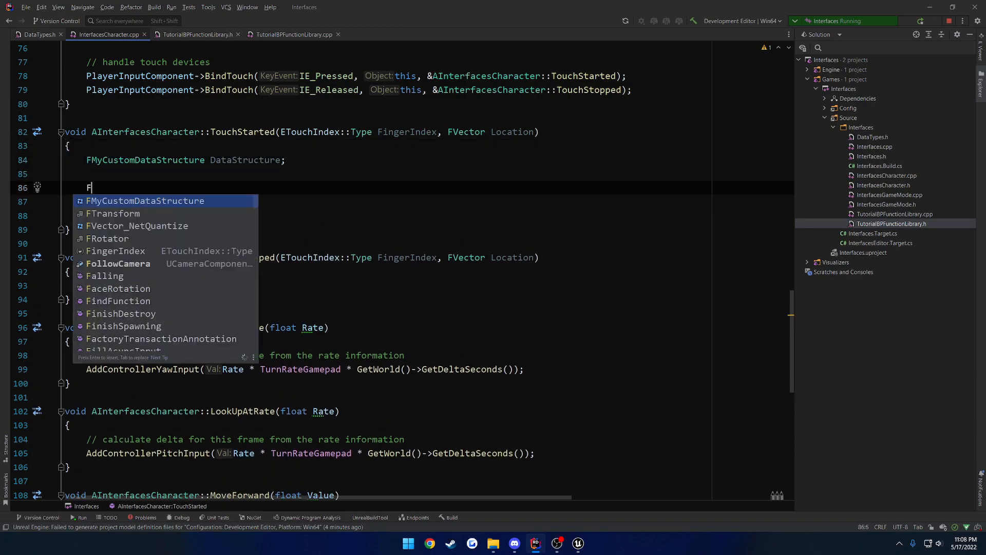
type("Transform MyConv")
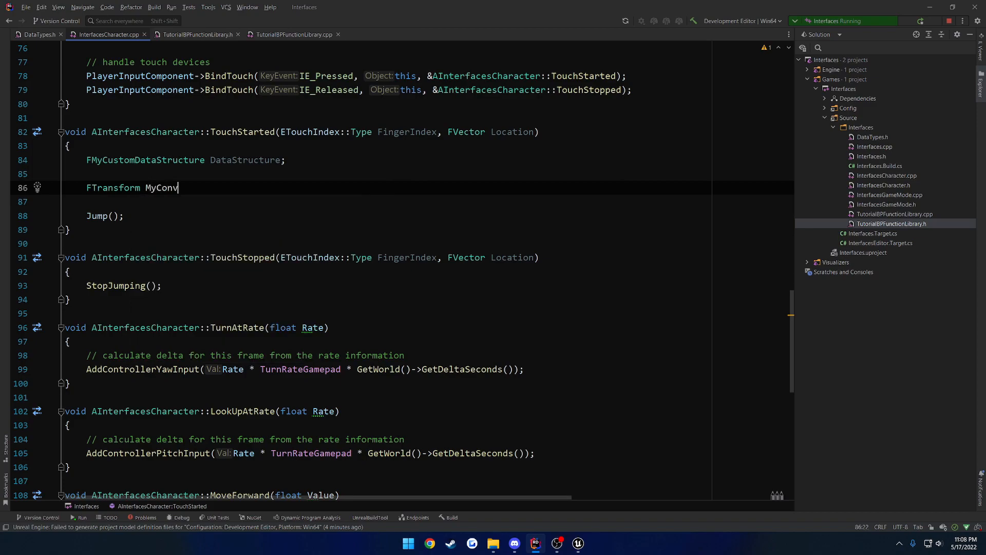
type("ertedTransform = DataStructure")
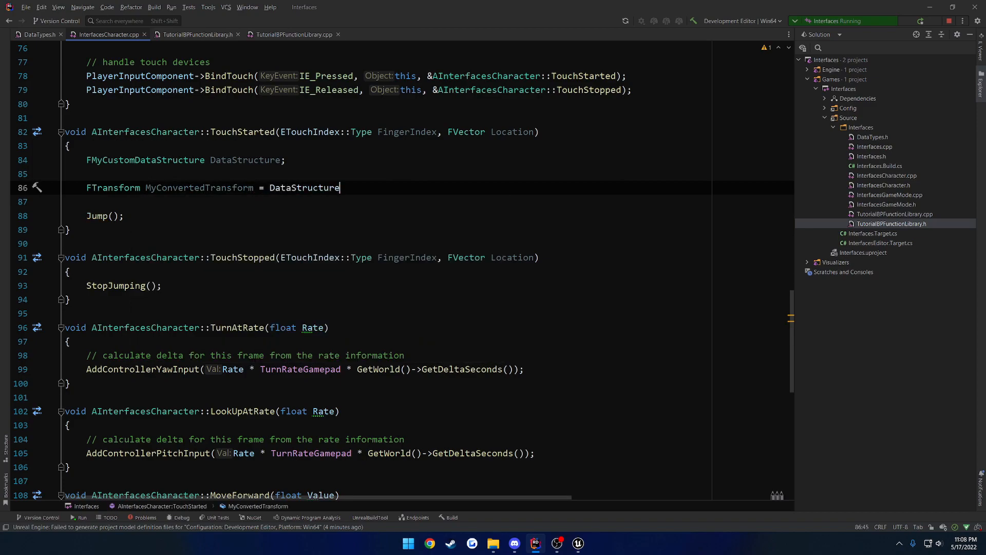
type(";")
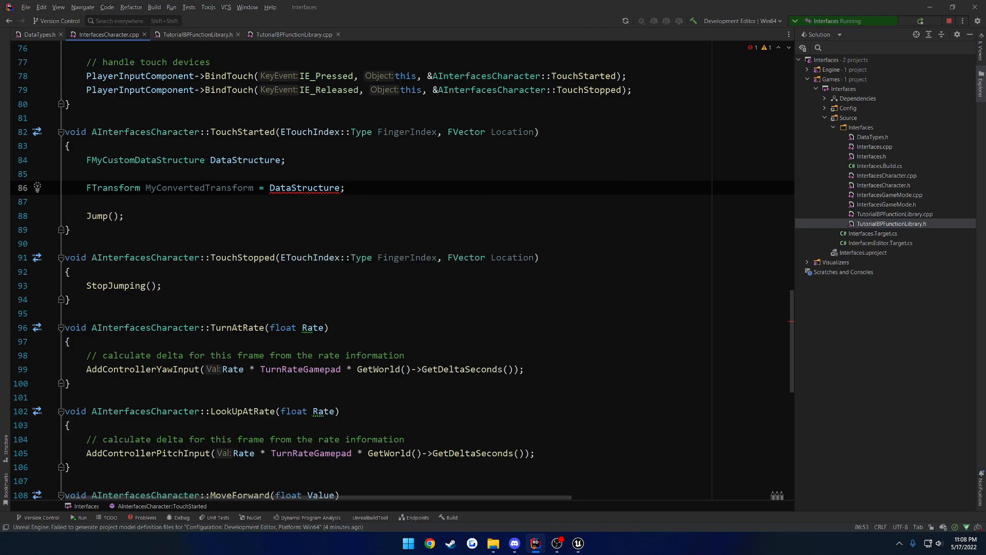
In DataTypes.h, add operator FTransform() const returning FTransform(Rotation, Location) to the struct.
left_click(35, 34)
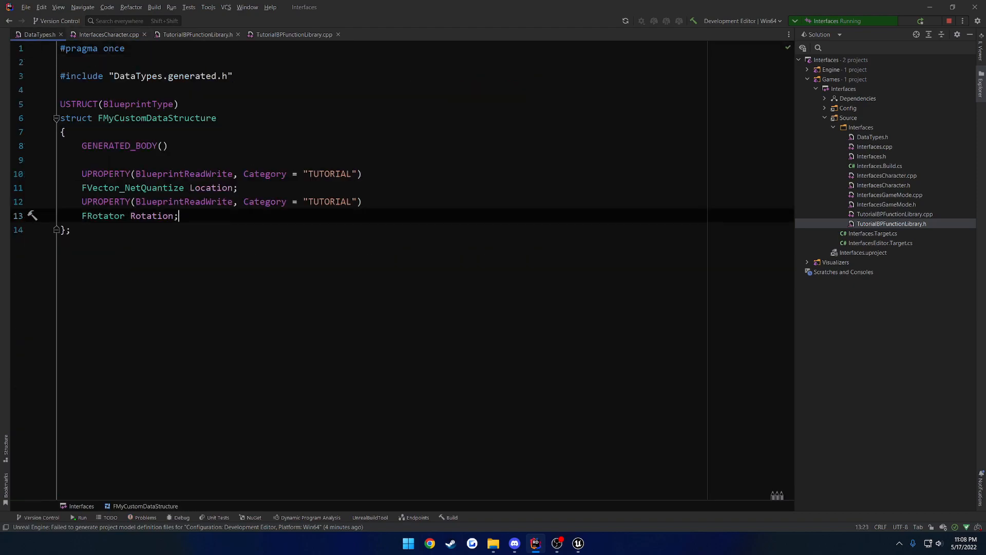
type("o")
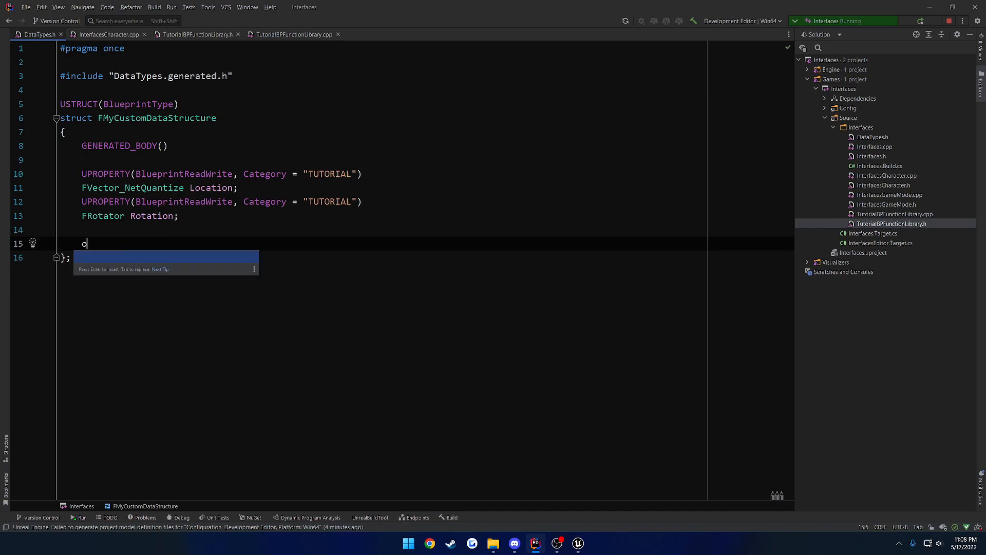
type("perator FTransform(")
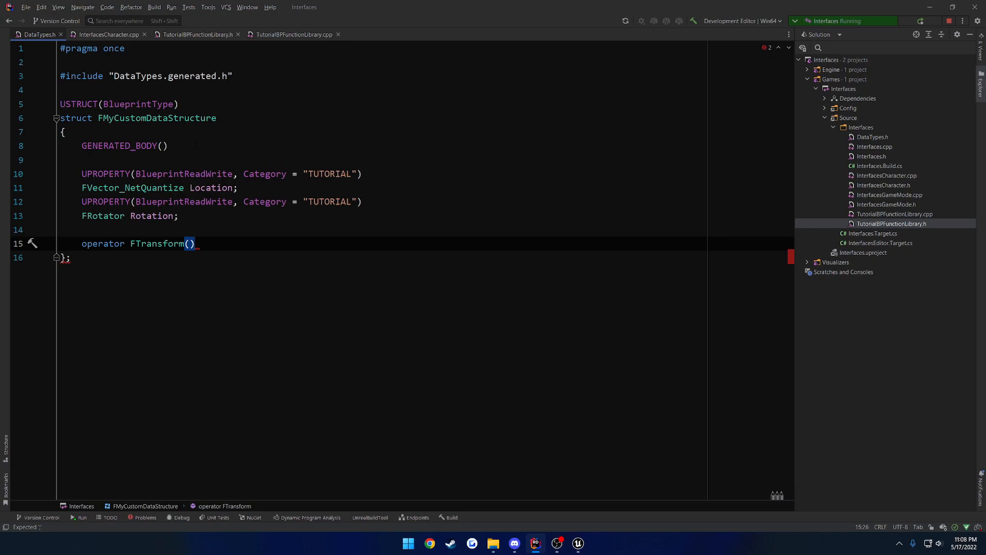
type("const { }")
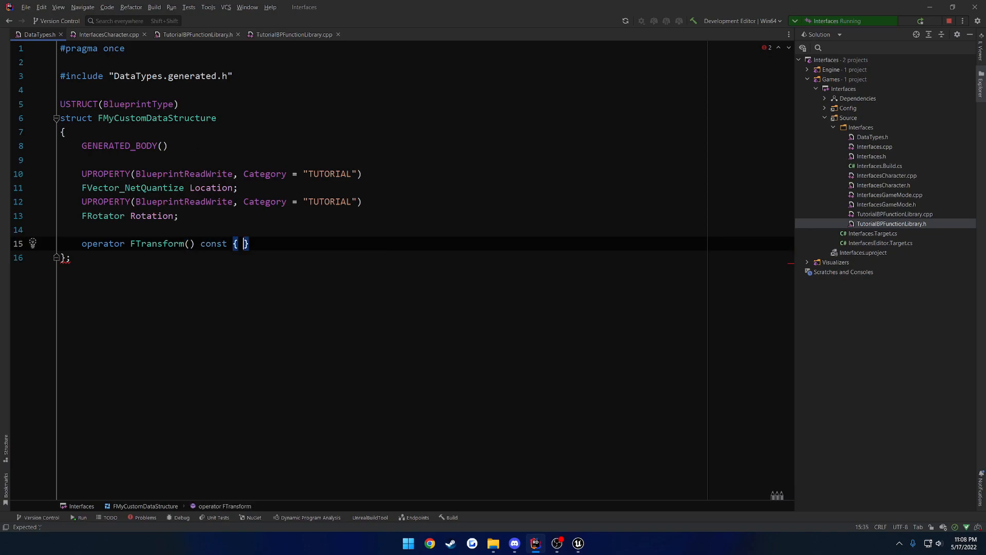
type("return")
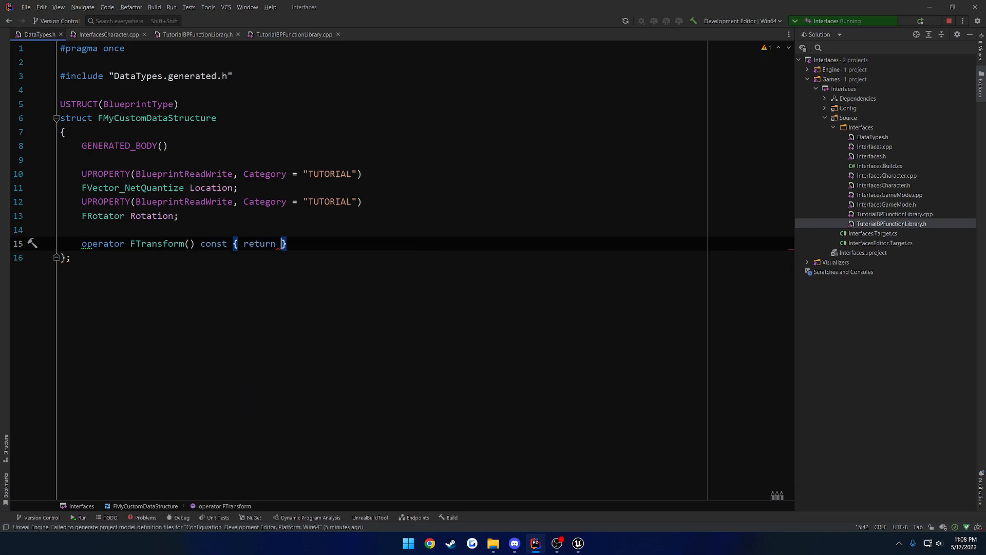
type("FTransform();")
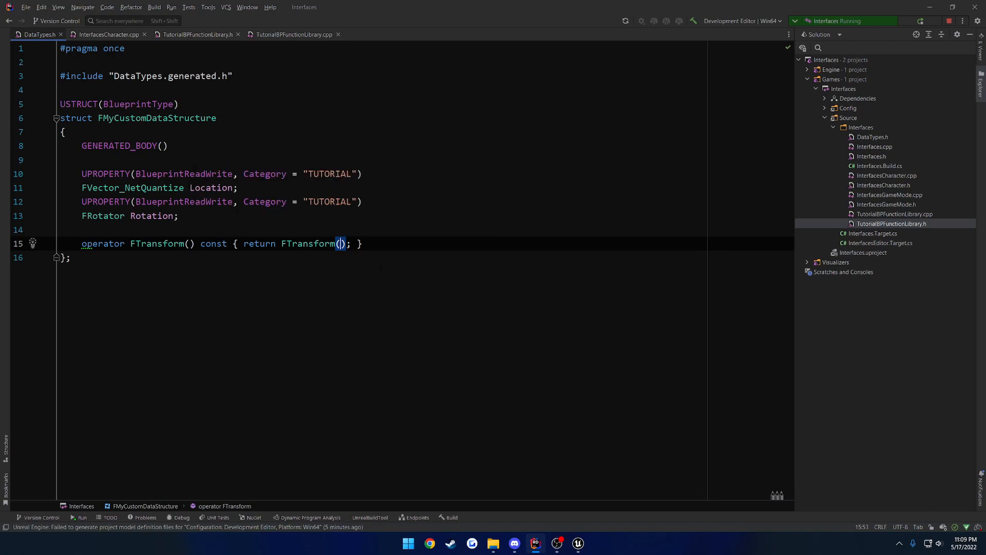
type("Rotation, Location")
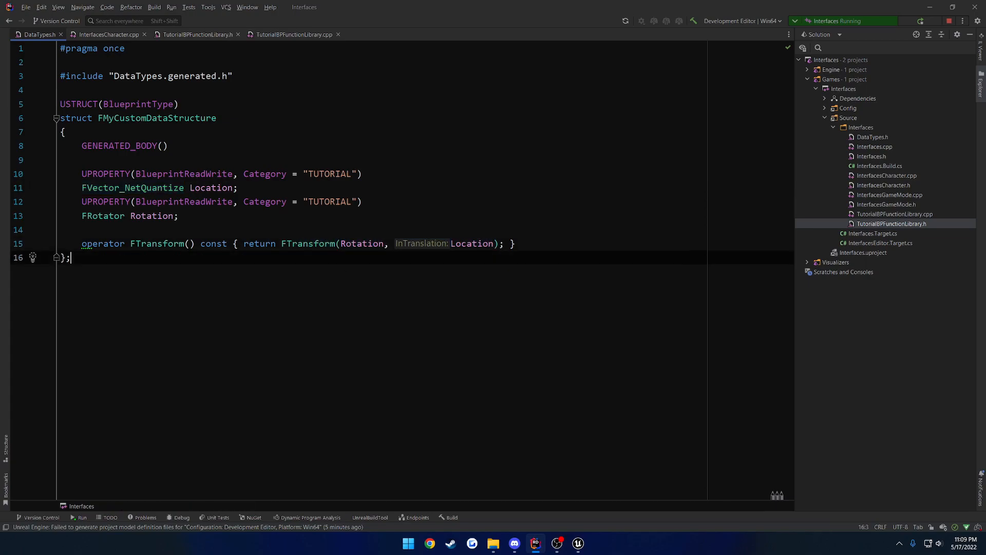
Remove the test declarations and include from InterfacesCharacter.cpp, then bring Unreal Editor forward.
left_click(106, 34)
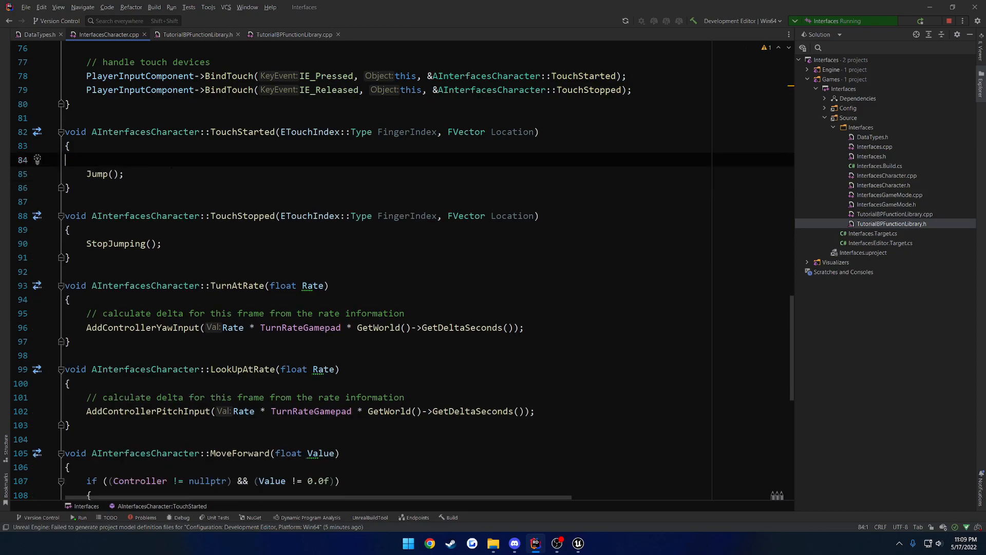
type("FMyCustomDataStructure Data")
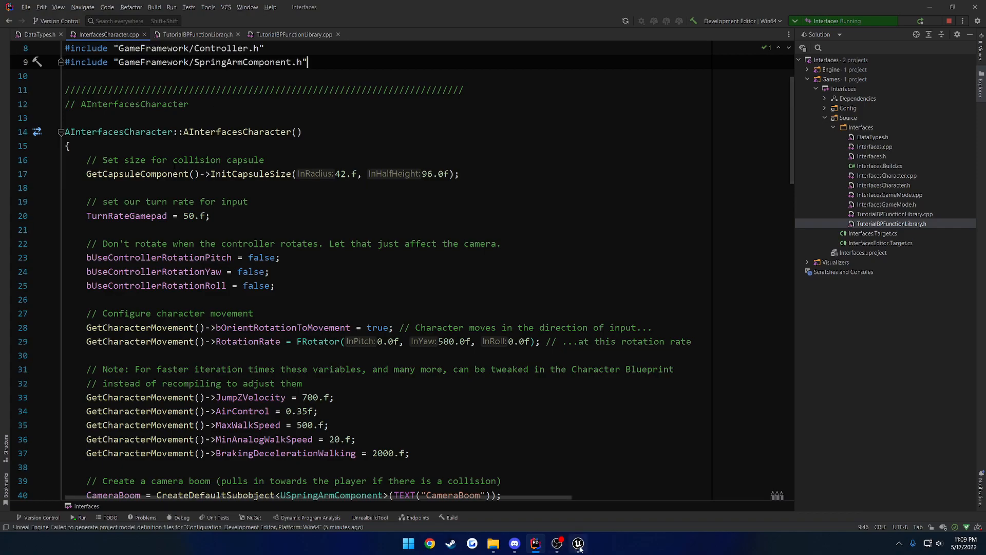
left_click(576, 543)
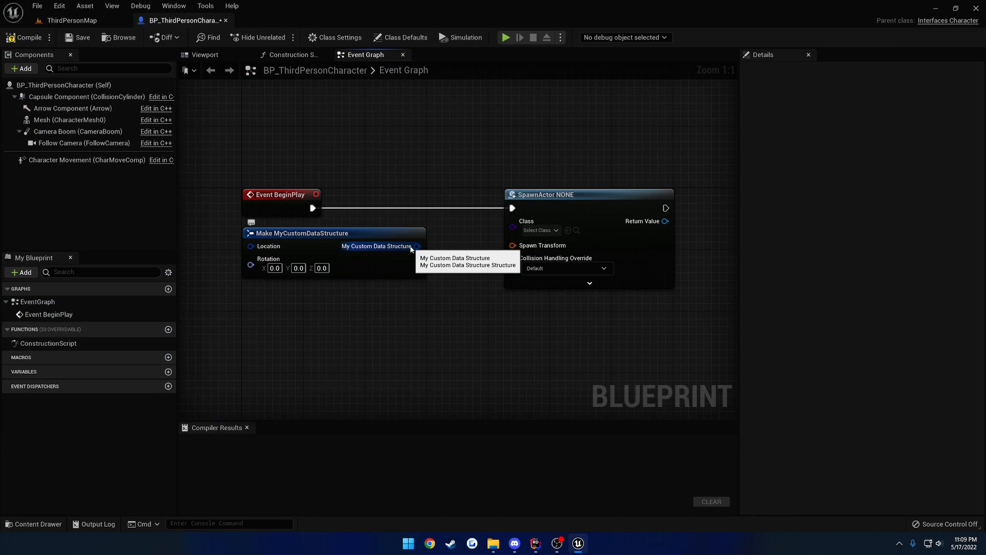
Drag from the custom structure output pin and search 'convert to transform', finding no node.
left_click_drag(417, 245, 512, 246)
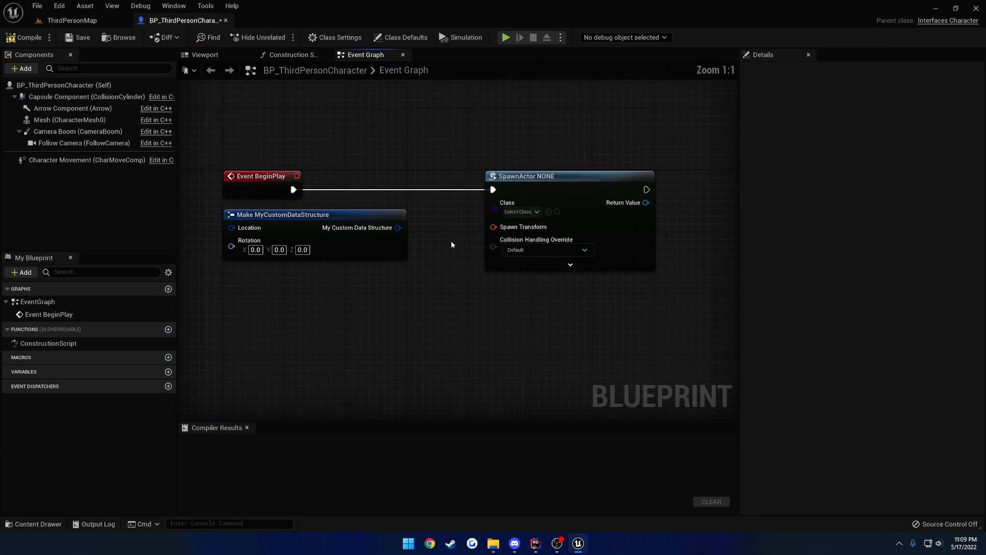
mouse_move(452, 240)
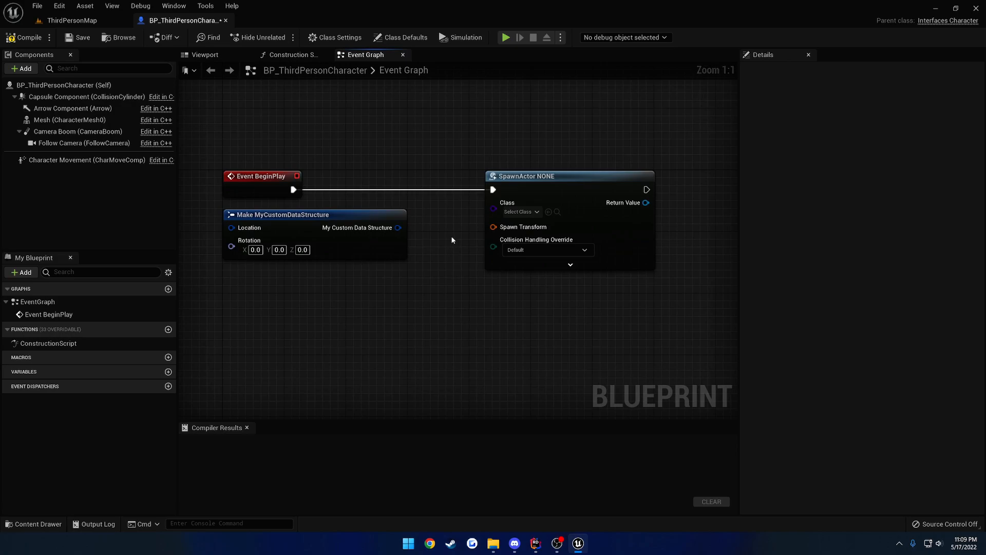
mouse_move(437, 279)
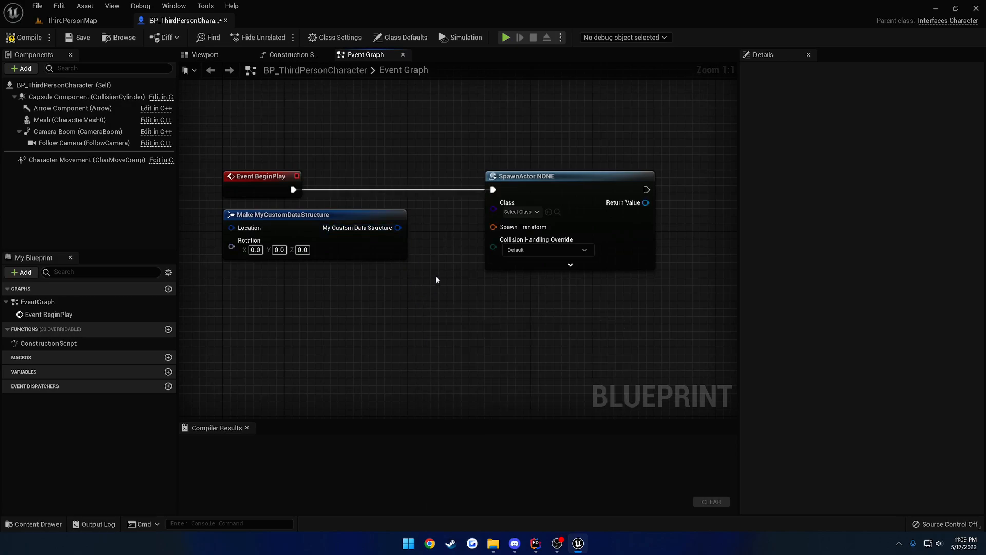
left_click_drag(398, 228, 420, 310)
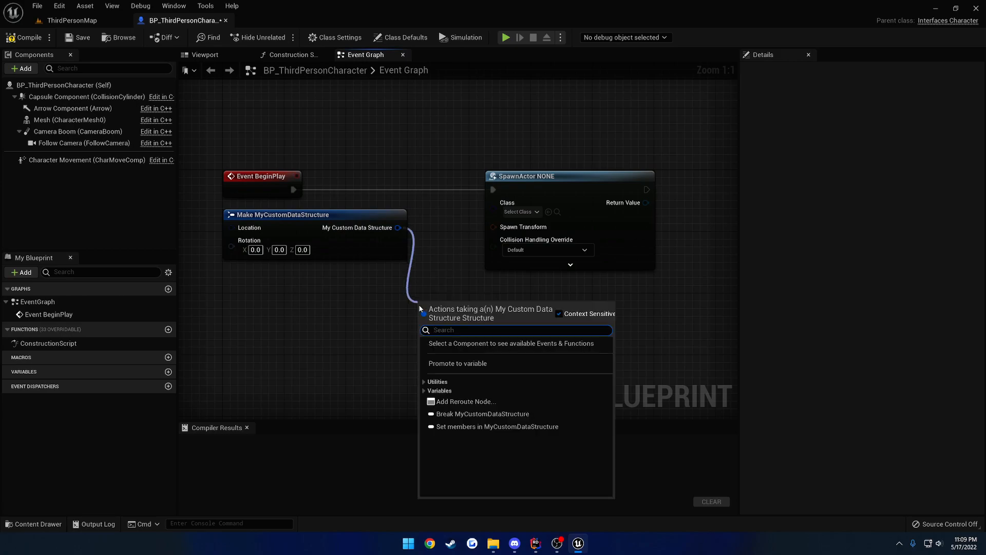
type("converttotransfo")
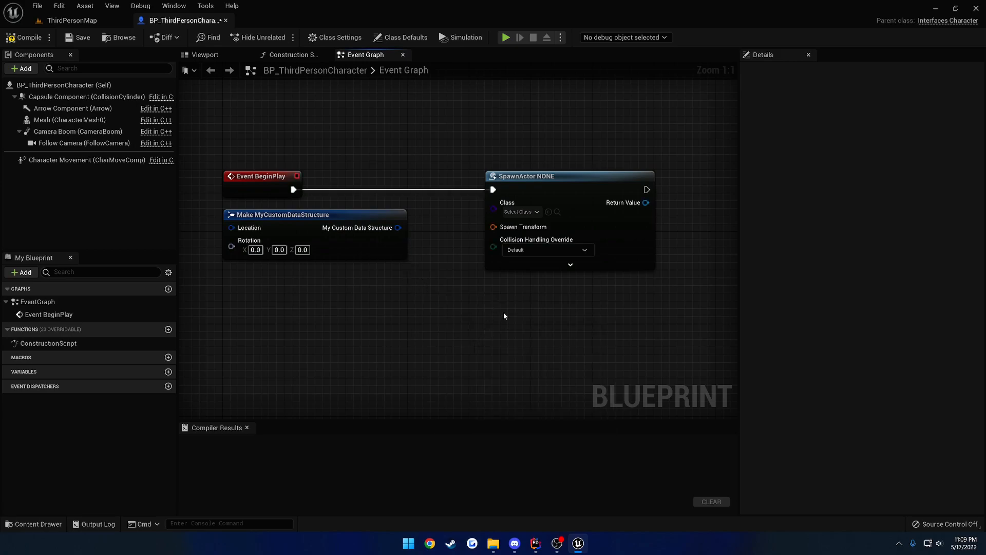
mouse_move(503, 226)
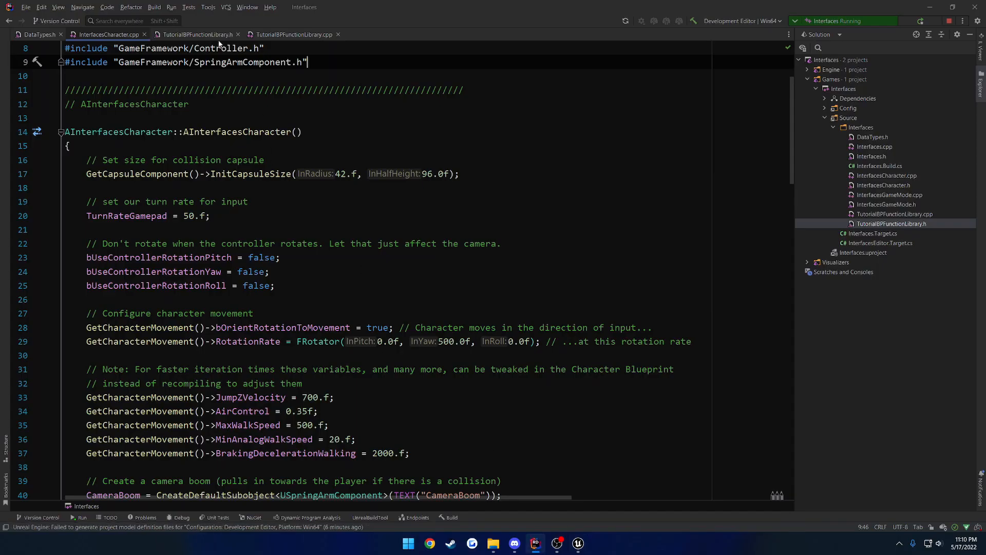
In TutorialBPFunctionLibrary.h, add a public: UFUNCTION with the BlueprintAutocast specifier.
left_click(197, 34)
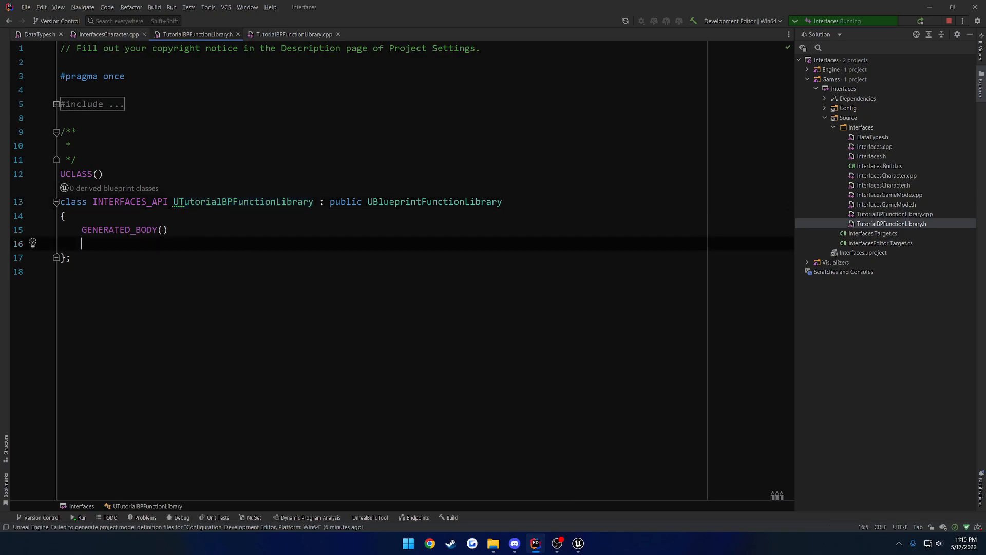
key("enter")
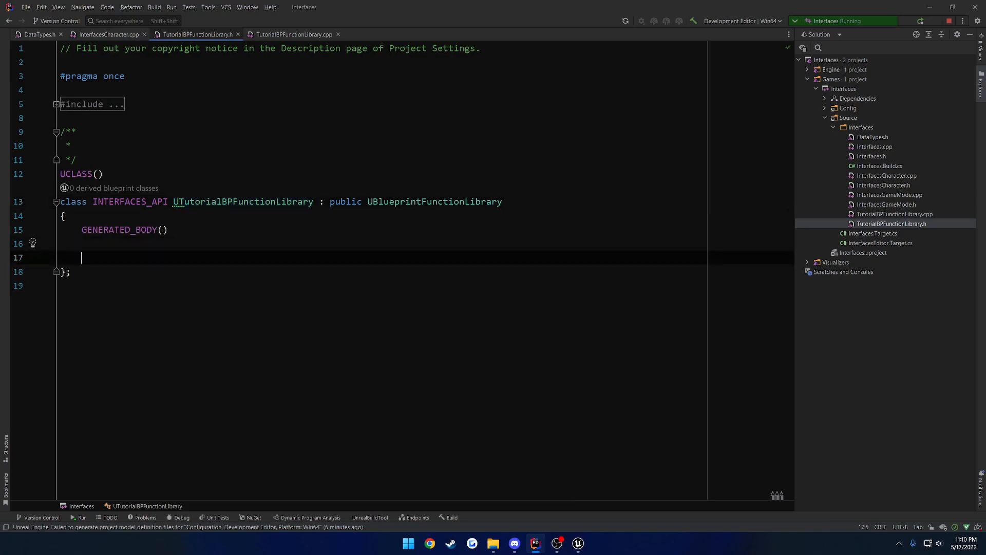
type("public:")
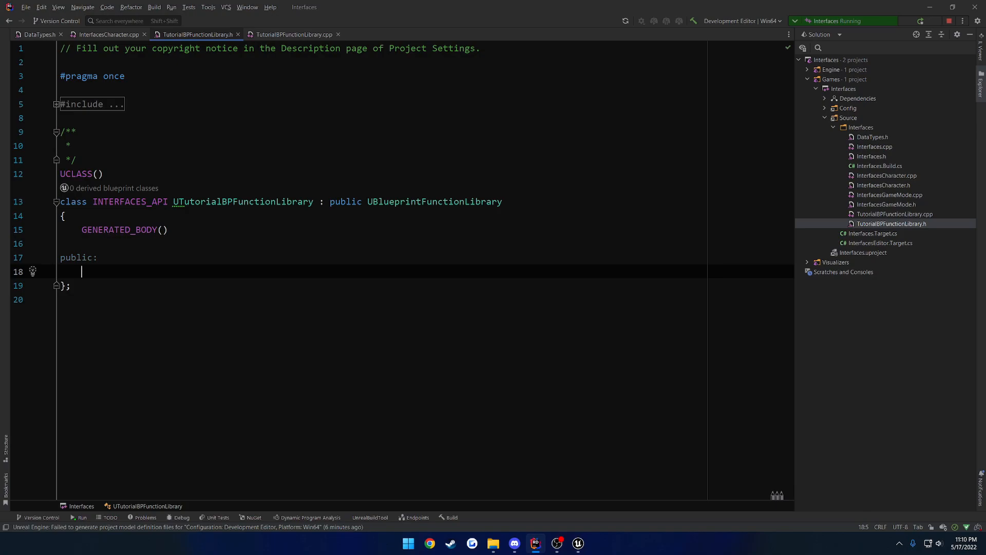
type("UFUNCTION(BlueprintPure, meta")
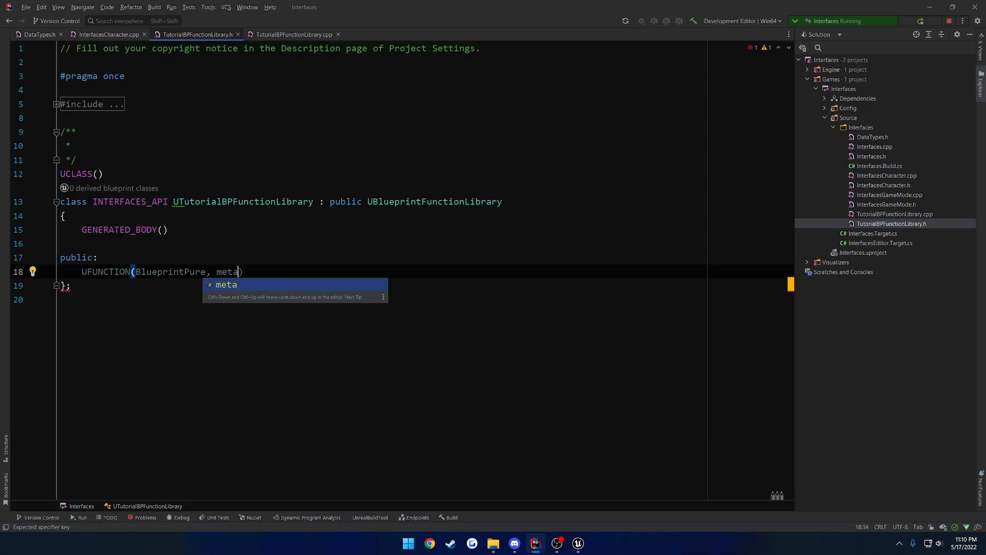
type("= (Aut")
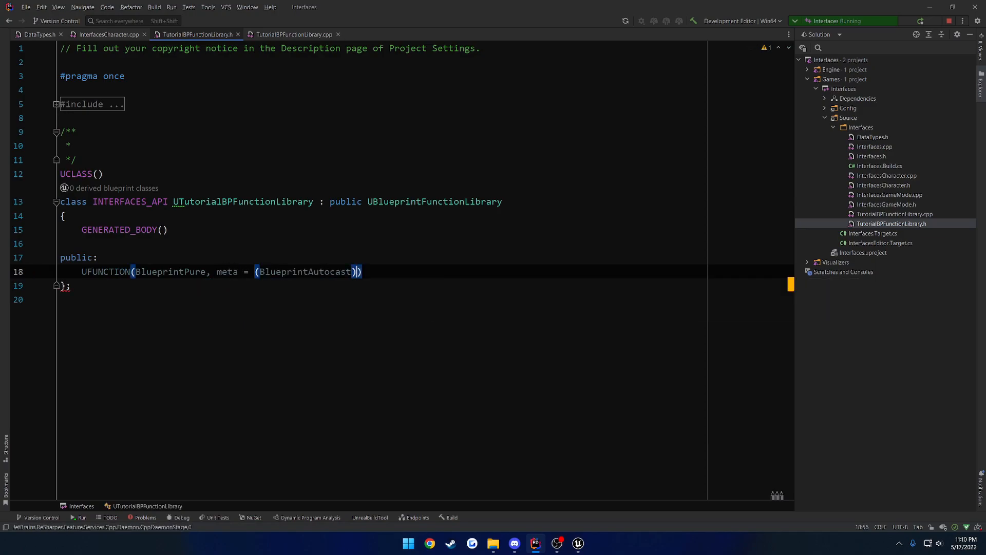
key("enter")
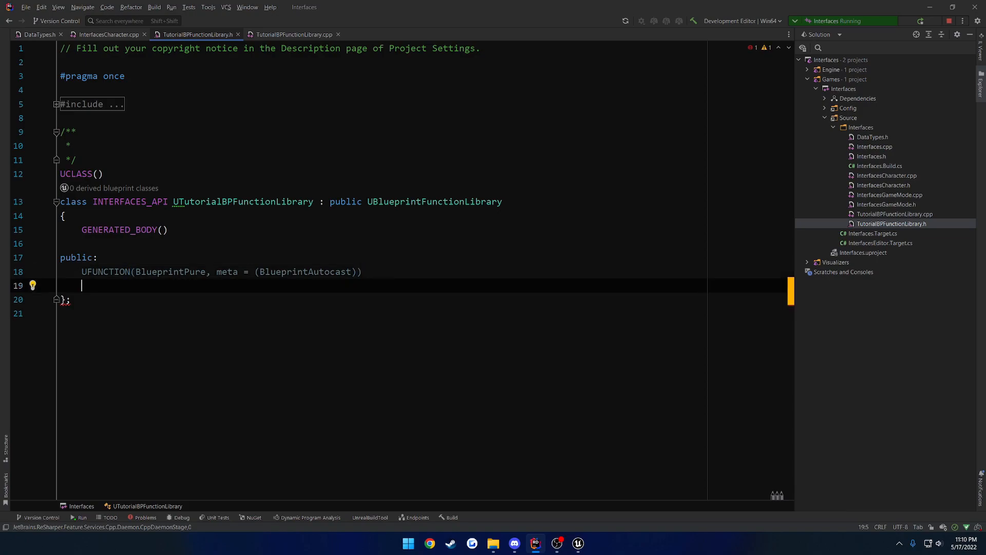
mouse_move(304, 271)
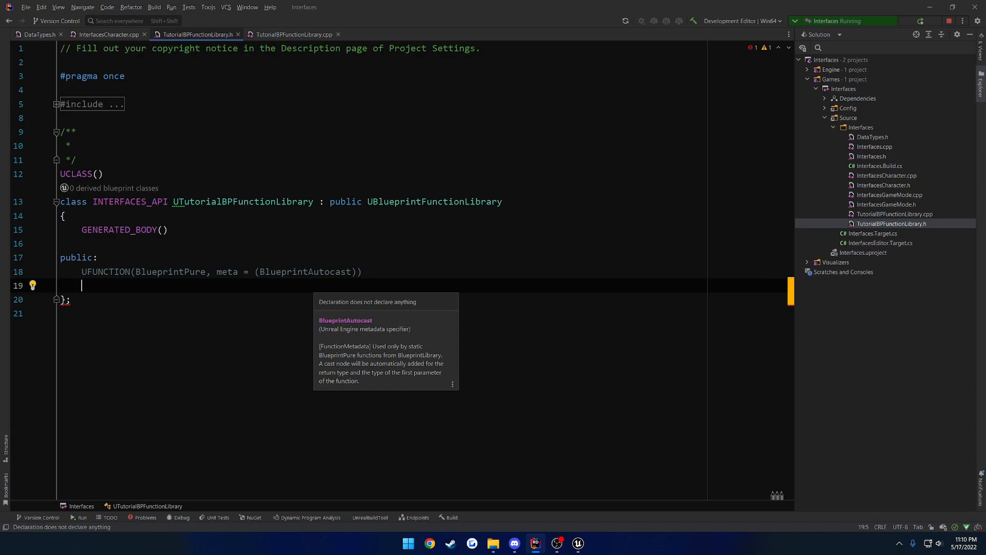
Declare static FTransform ConvertCustomToTransform below the UFUNCTION line.
type("static FTran")
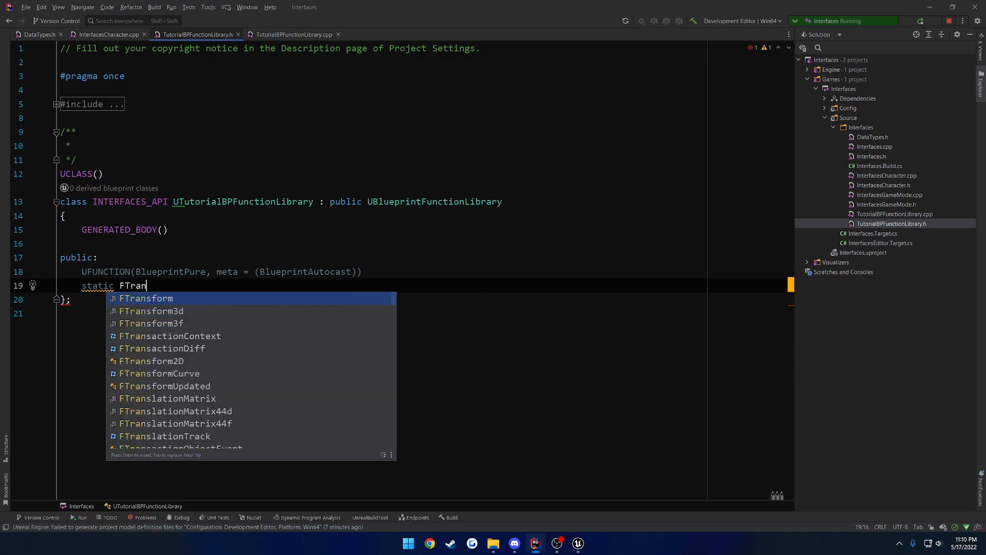
type("sform")
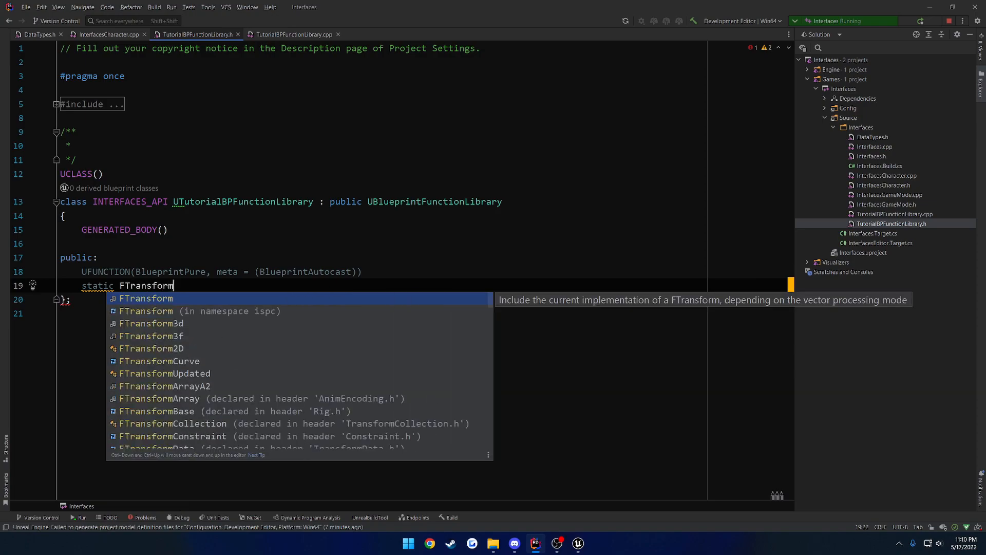
key("Escape")
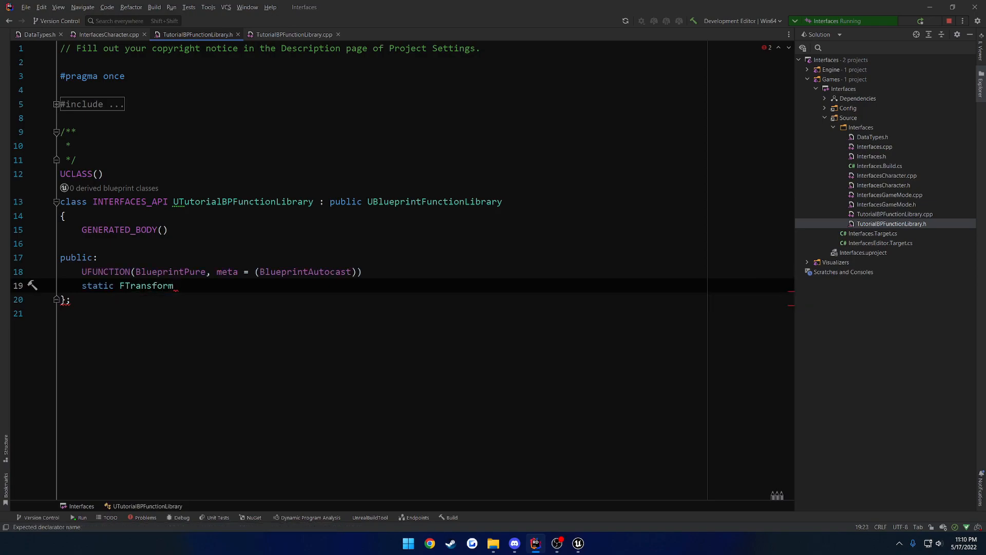
type("_Conver")
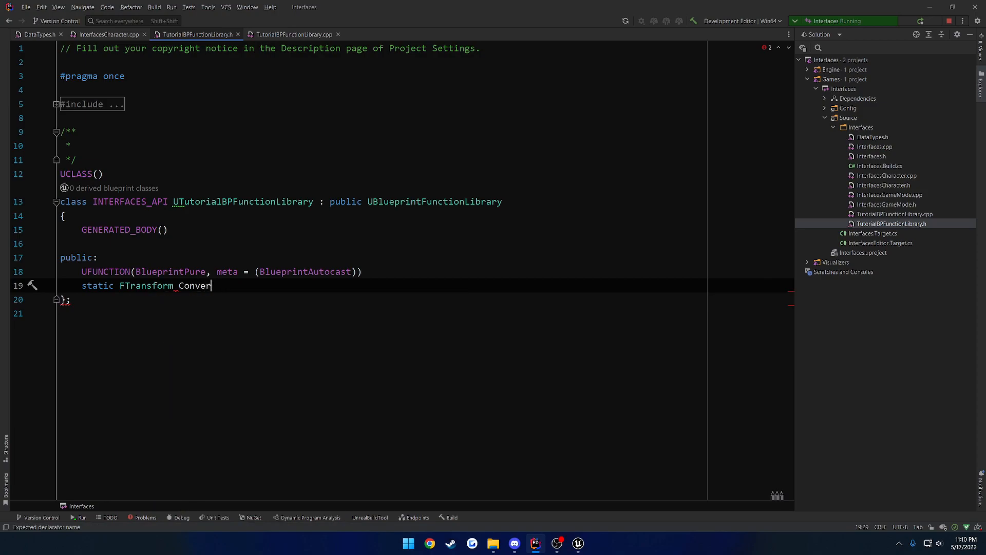
type("CustomT")
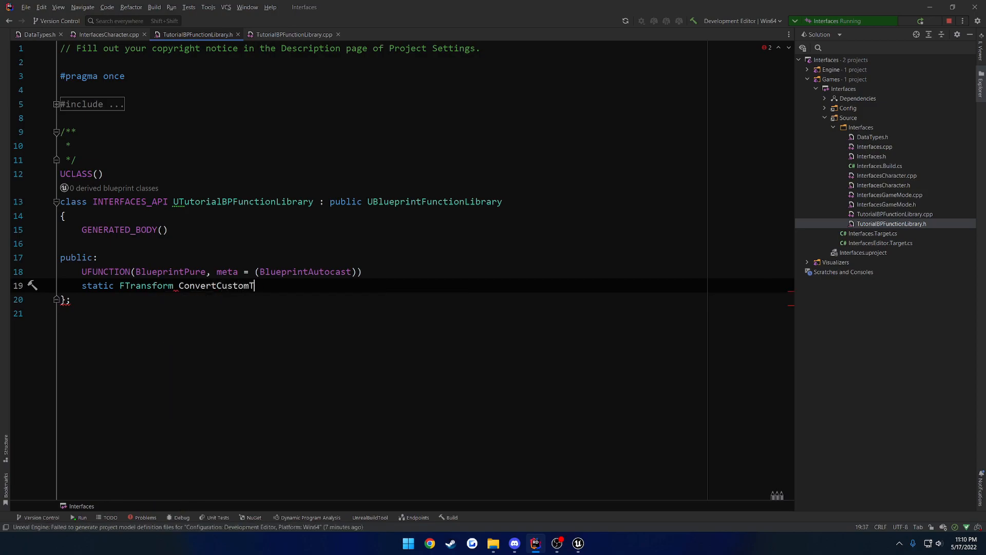
type("oTransform();")
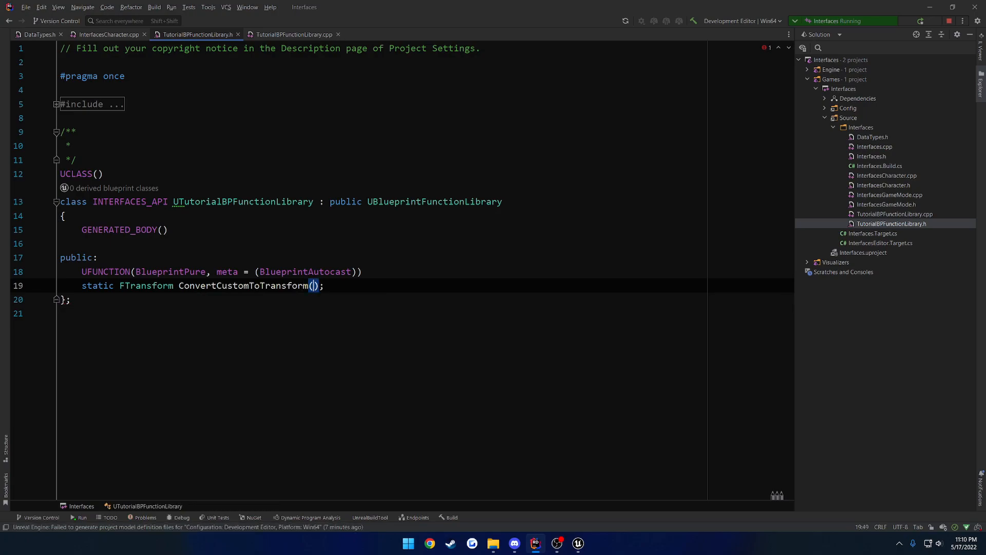
Give it a const FMyCustomDataStructure& DataStructure parameter and select the function name.
type("c")
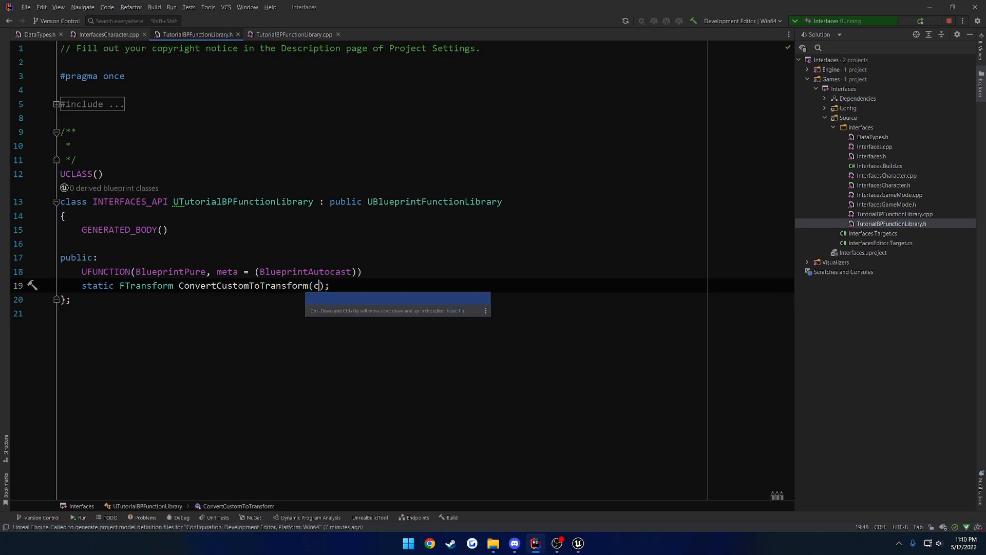
type("onst")
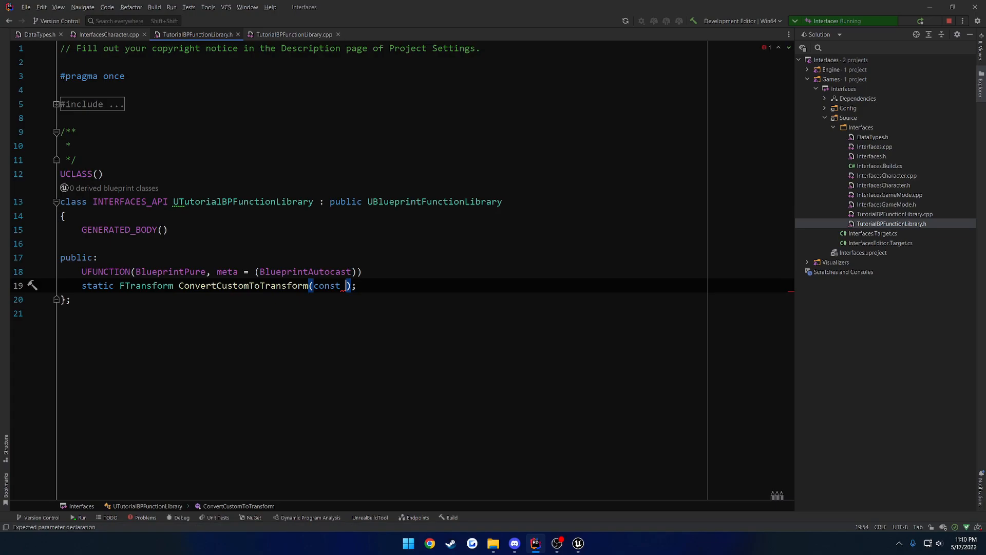
type("FMy")
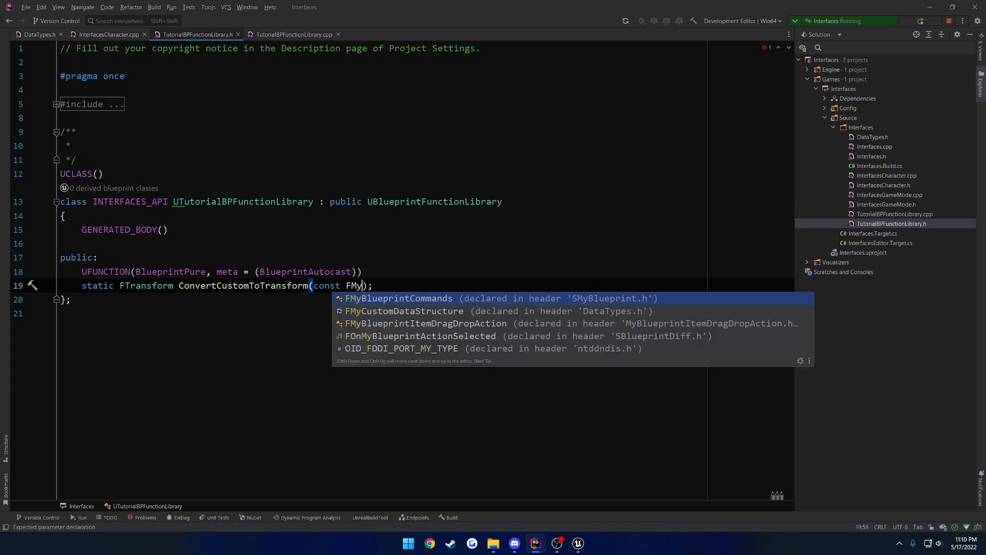
type("c")
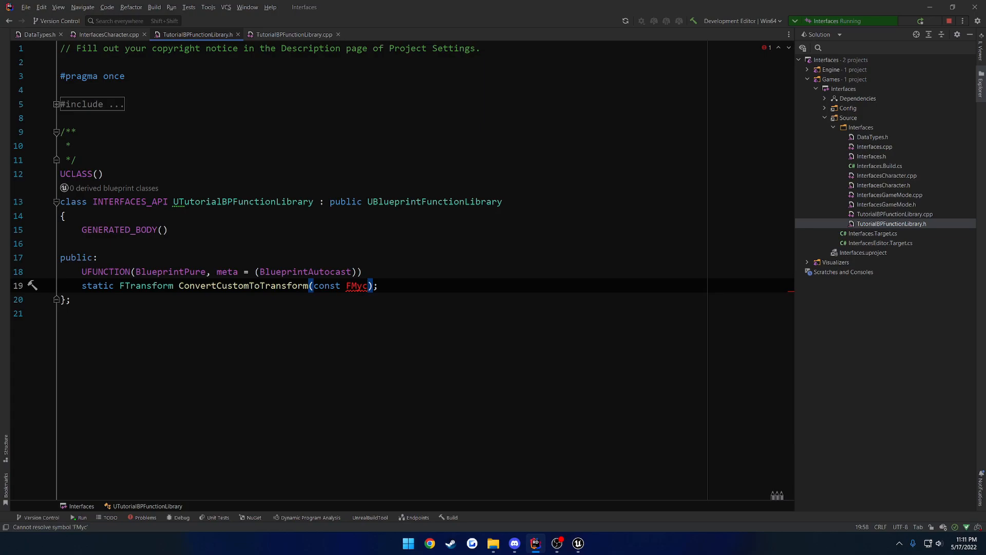
type("c")
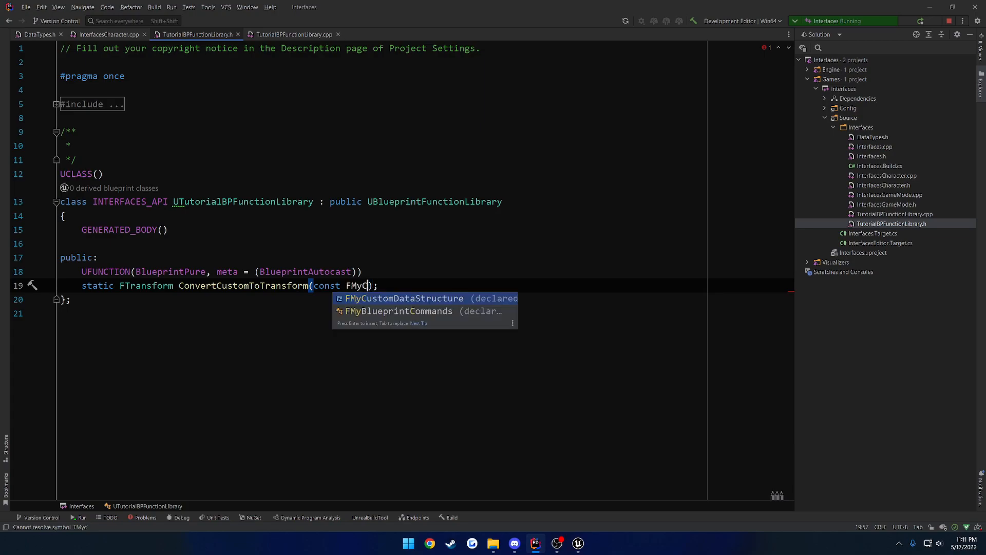
type("u")
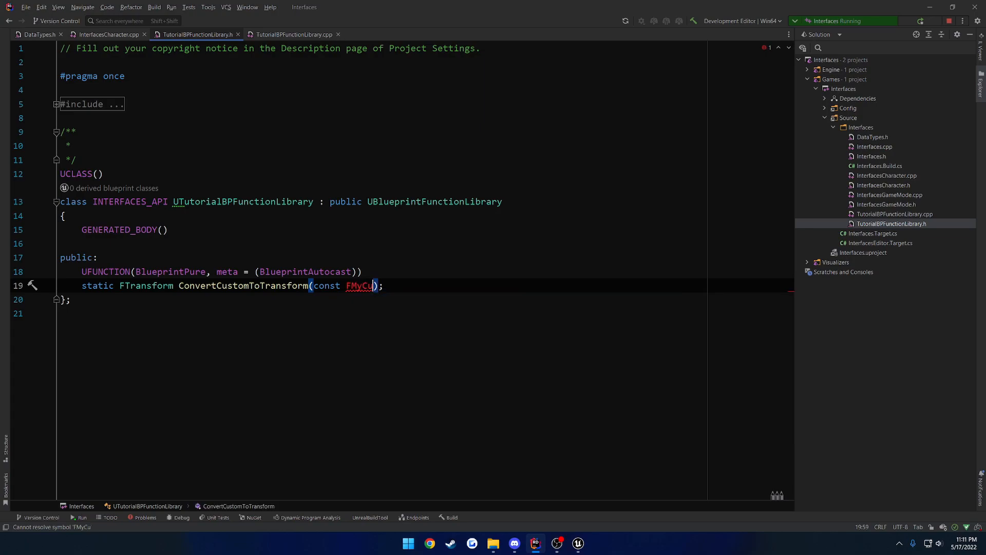
type("stomDataT")
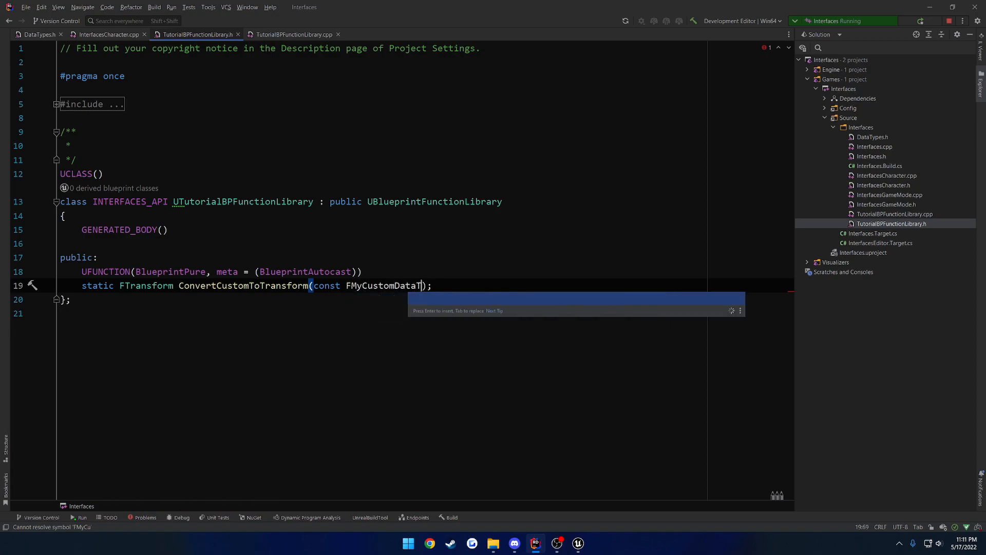
type("Structure")
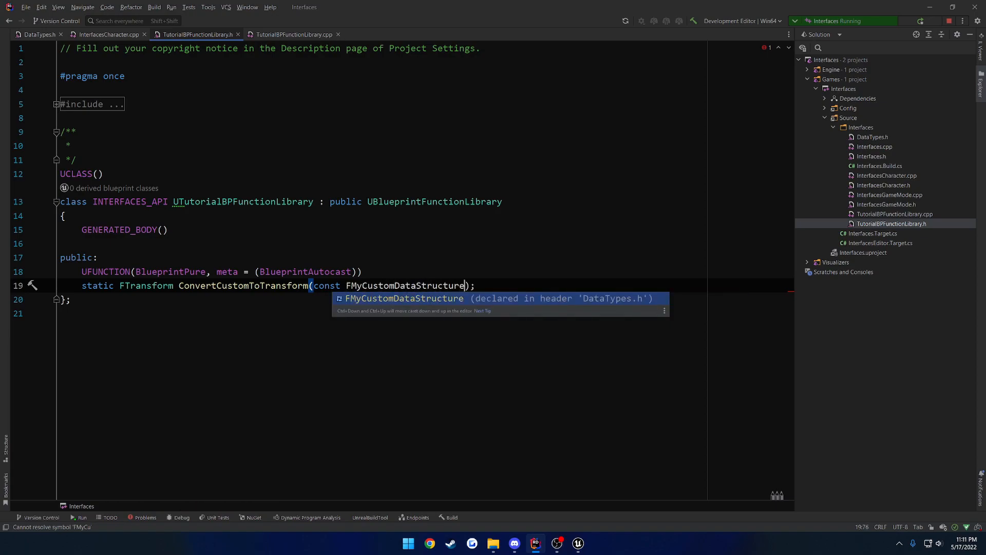
type("&")
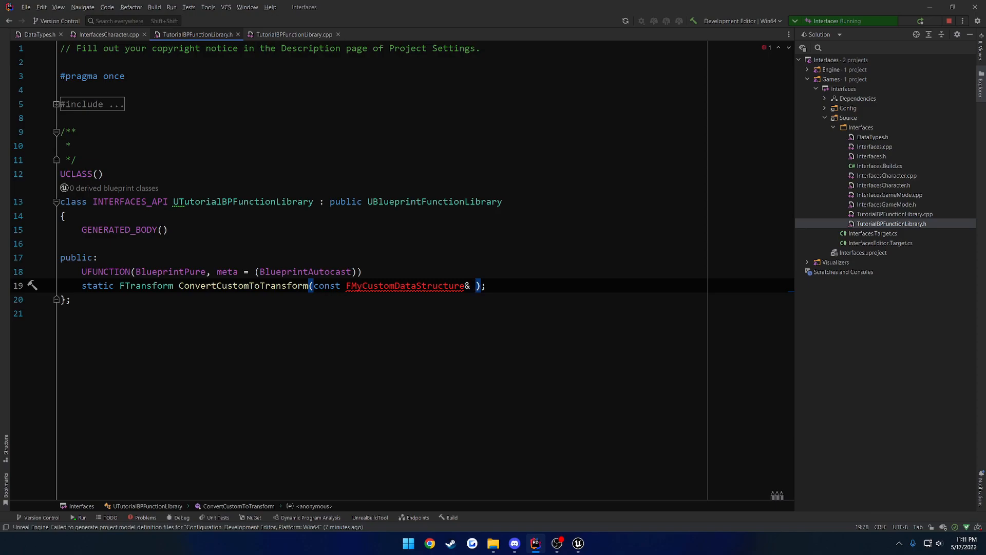
type("DataStructure")
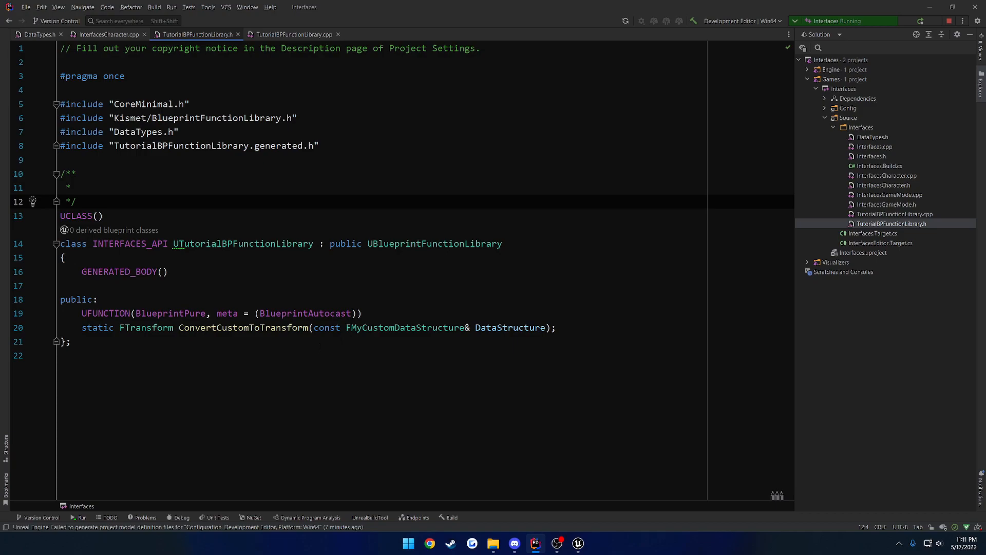
double_click(242, 326)
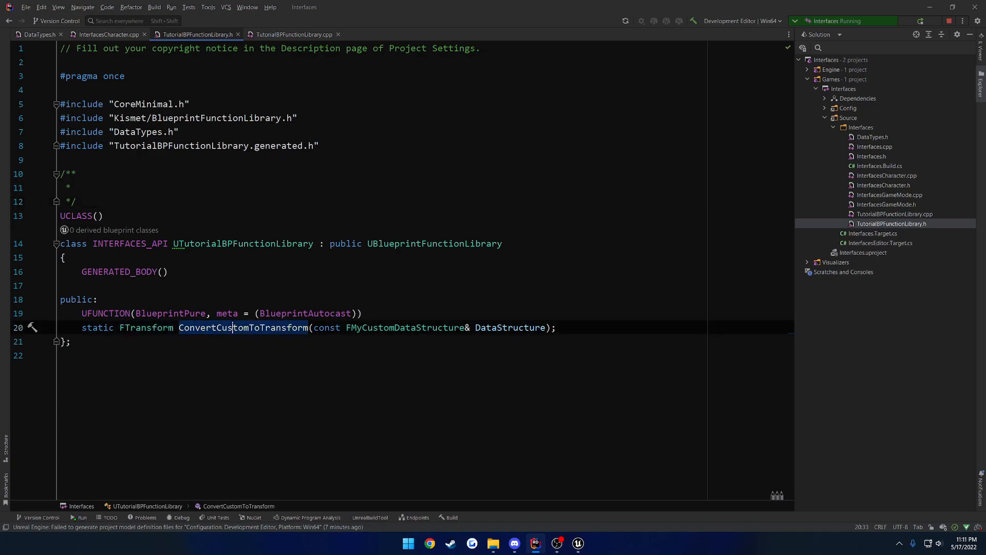
Generate the .cpp definition with body 'return DataStructure;' and inspect the conversion error.
left_click(293, 34)
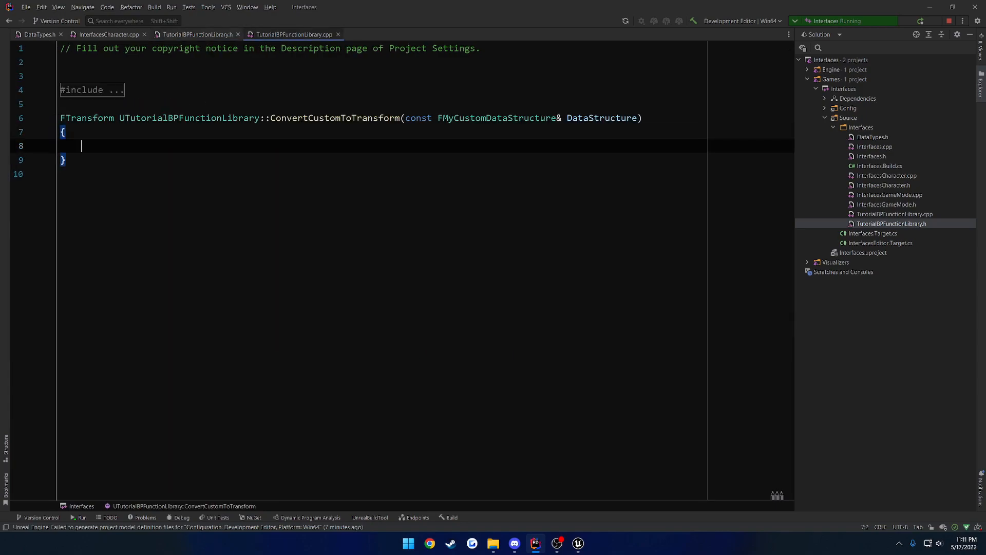
type("return")
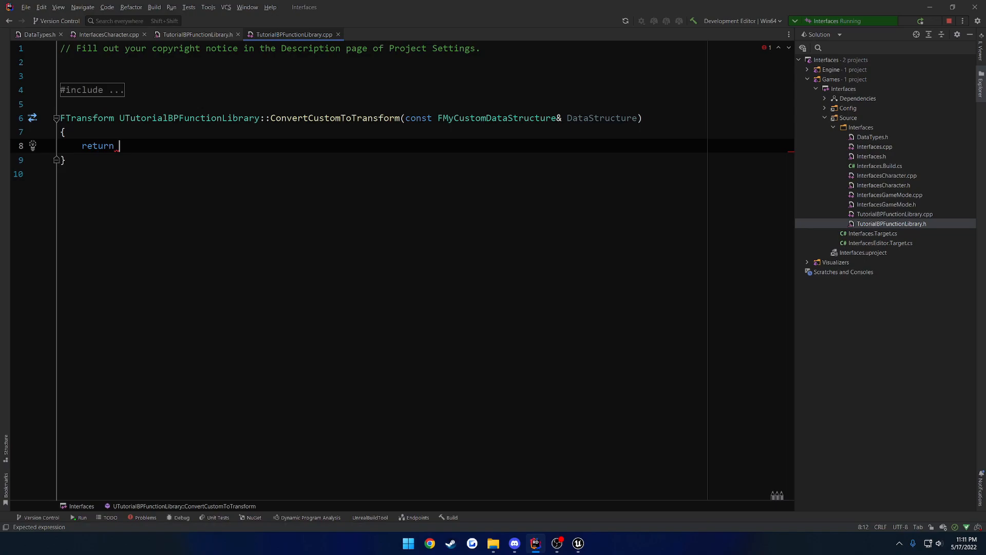
type("Data")
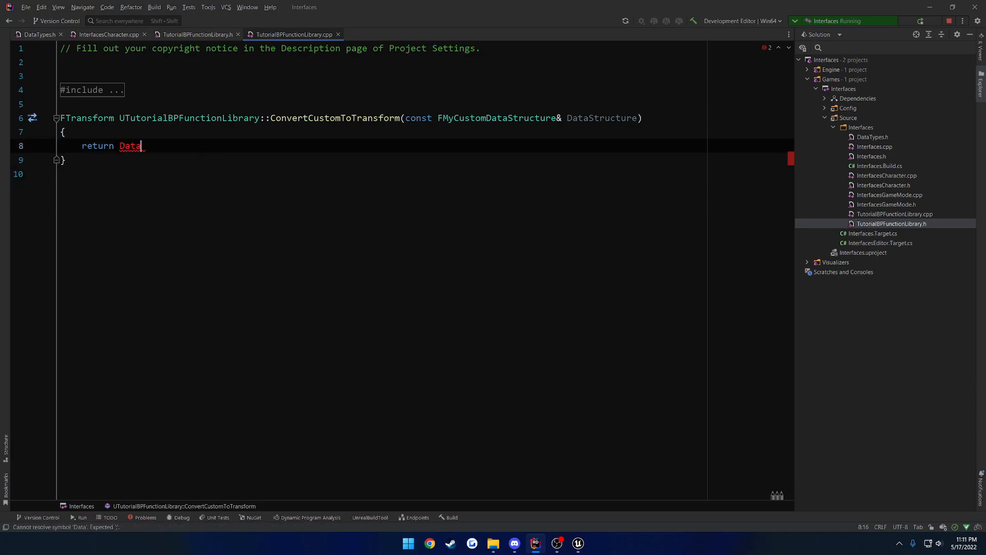
type("Structure")
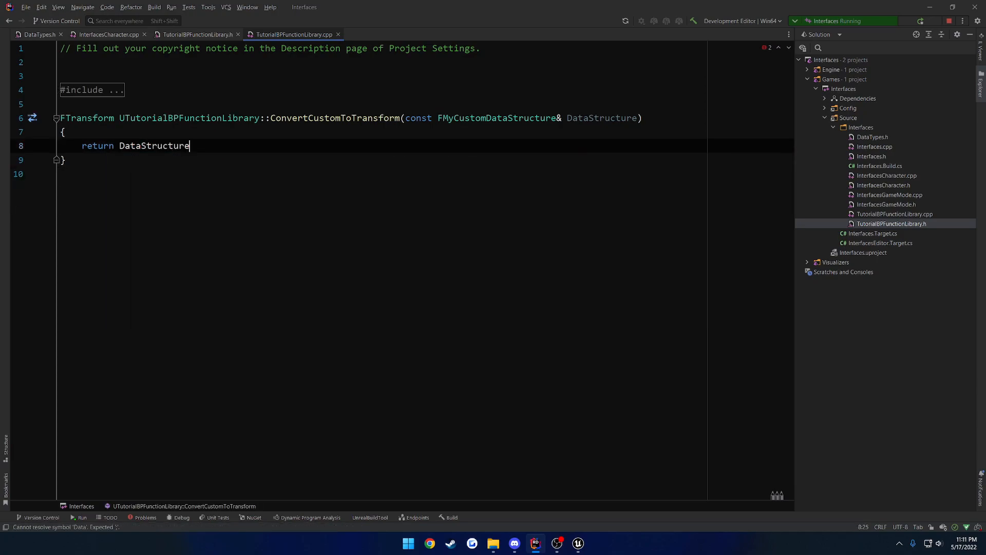
type(";")
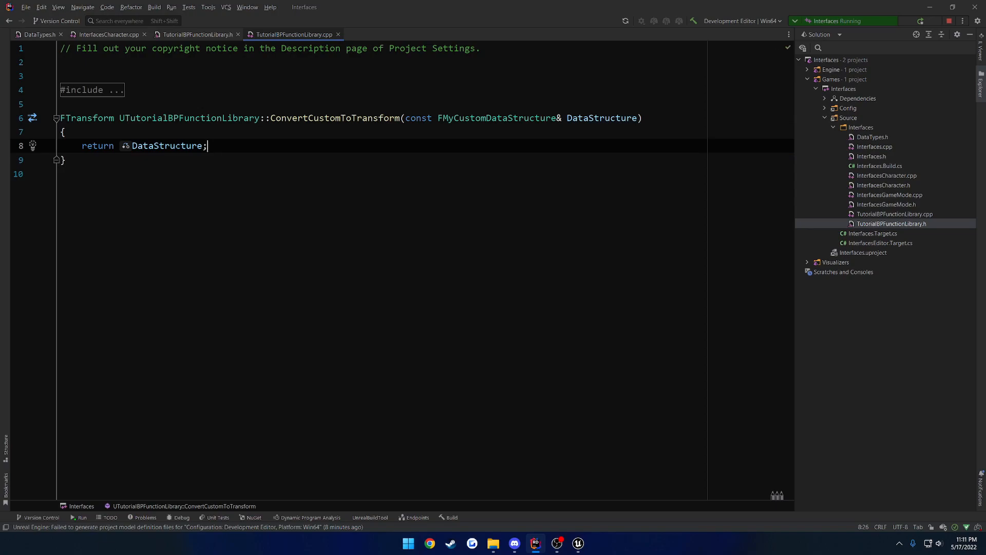
left_click(36, 34)
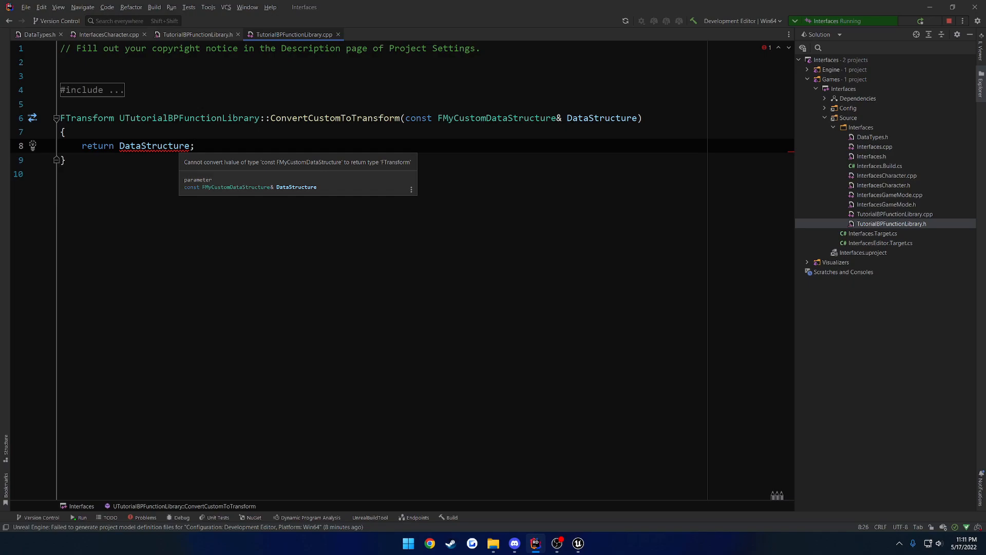
Change the return to FTransform(DataStructure.Rotation, DataStructure.Location).
type("FTra;")
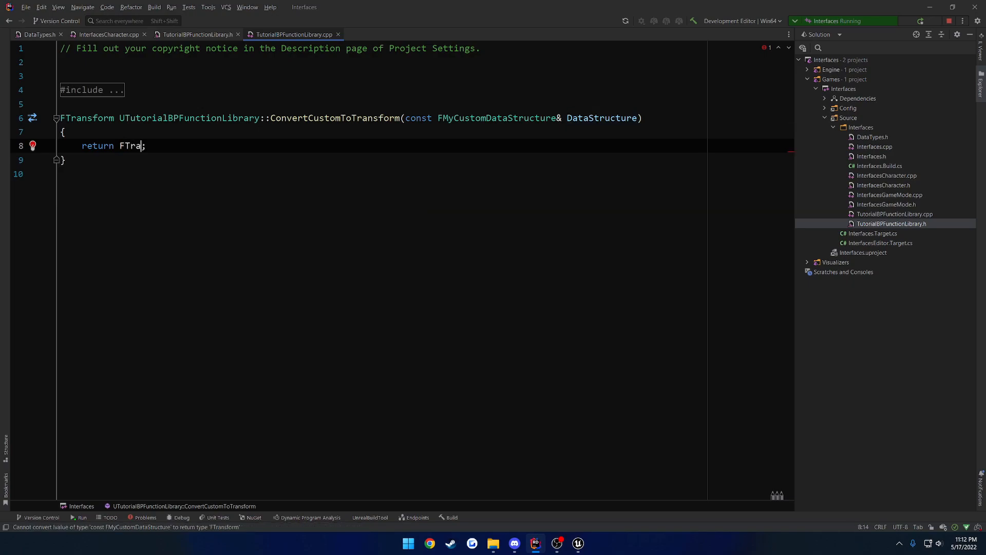
type("nsform(Da")
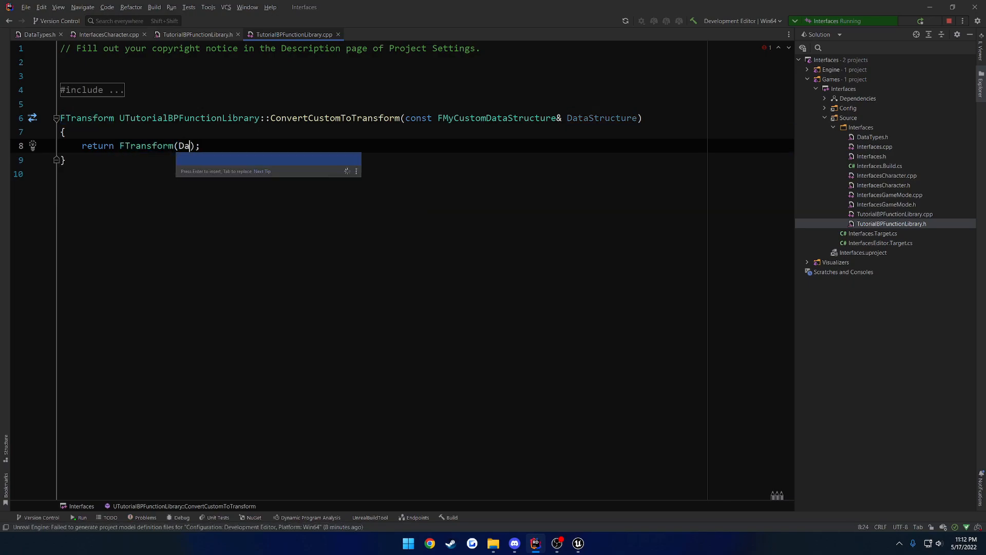
type("taStructure.Rotation, D")
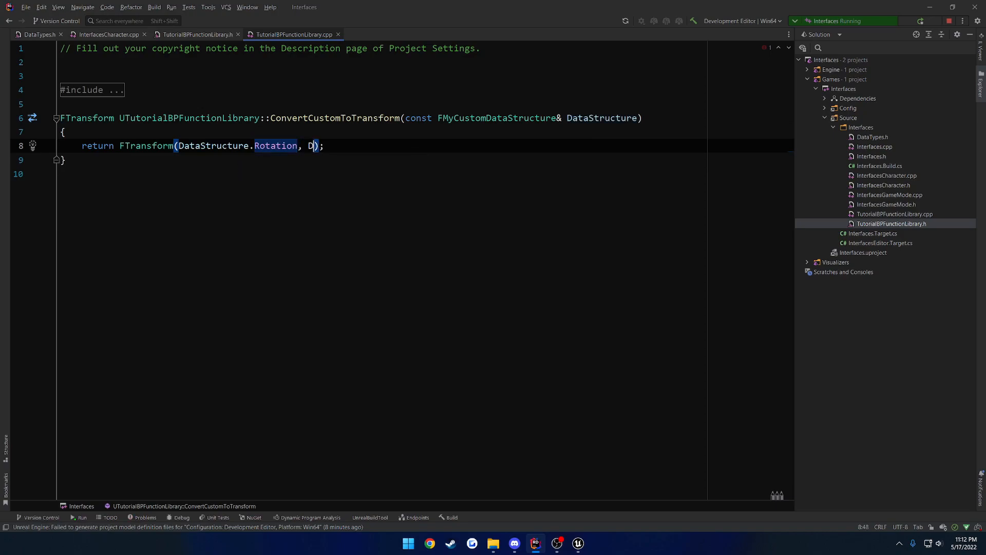
type("ataStructure.Location")
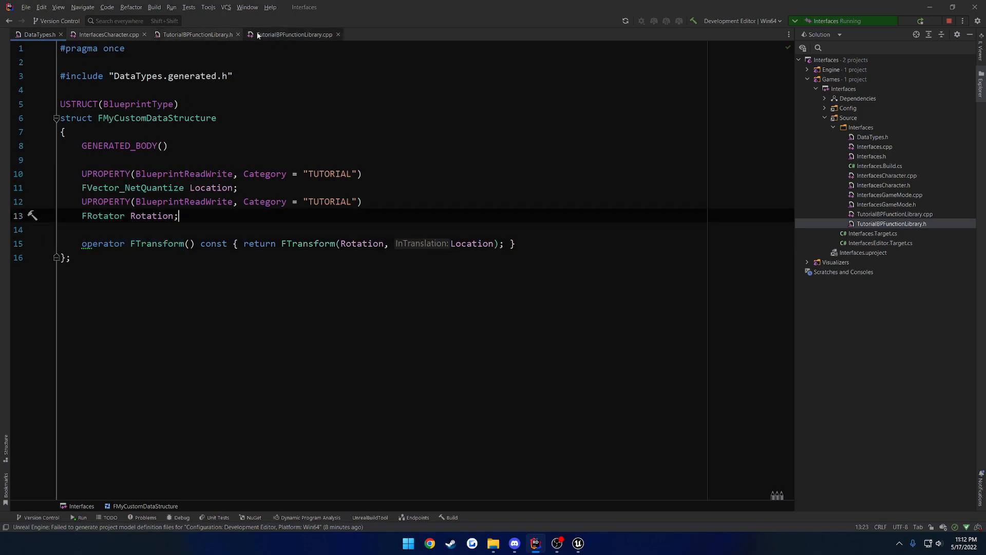
Live Code in Unreal, close the log, and confirm the auto-inserted conversion node.
left_click(294, 34)
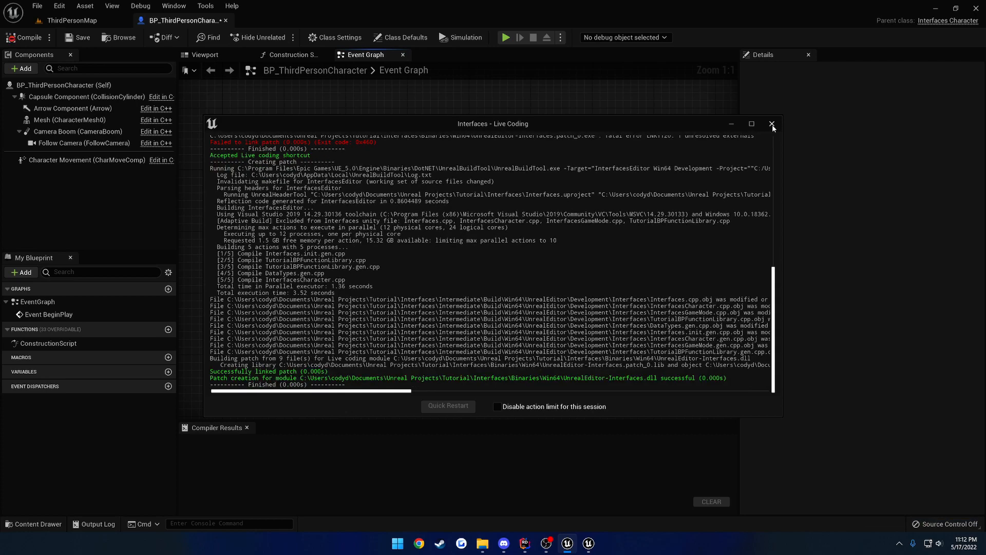
left_click(772, 123)
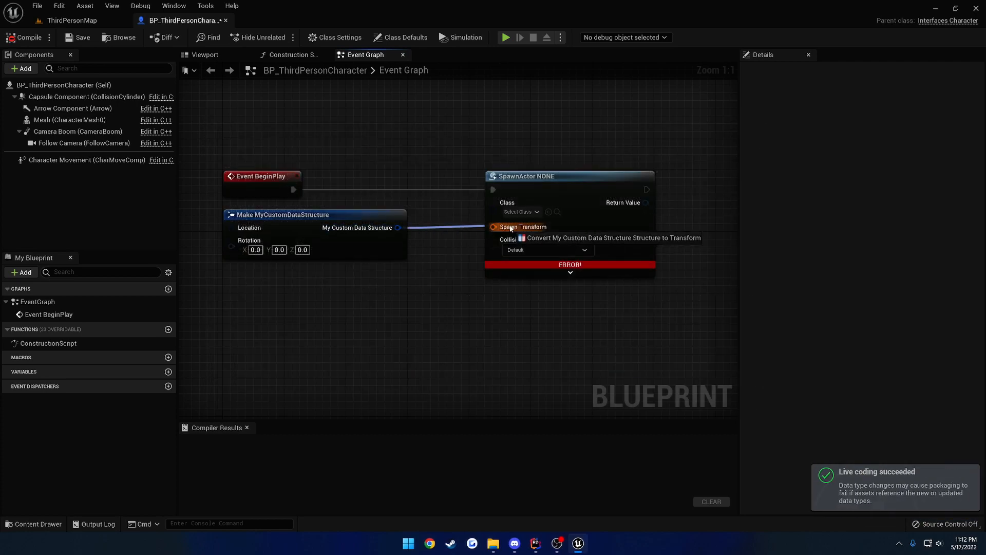